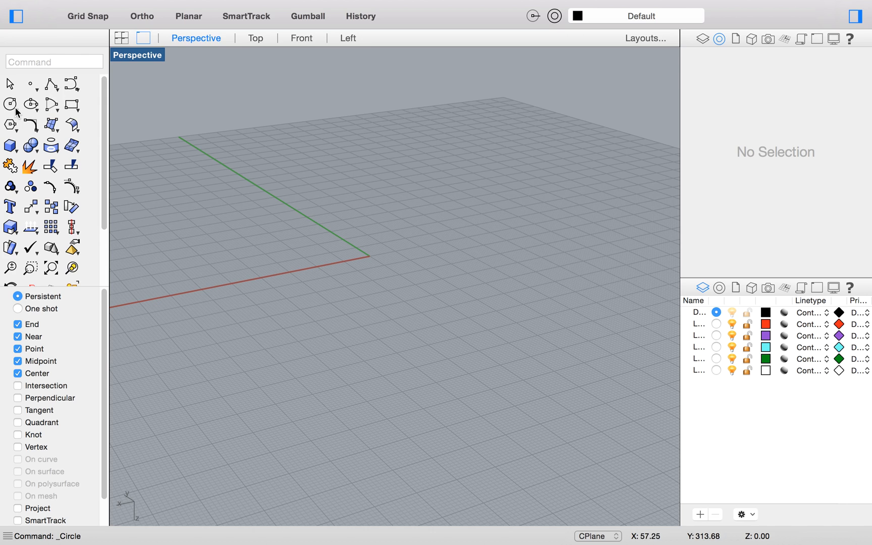
mouse_move(10, 104)
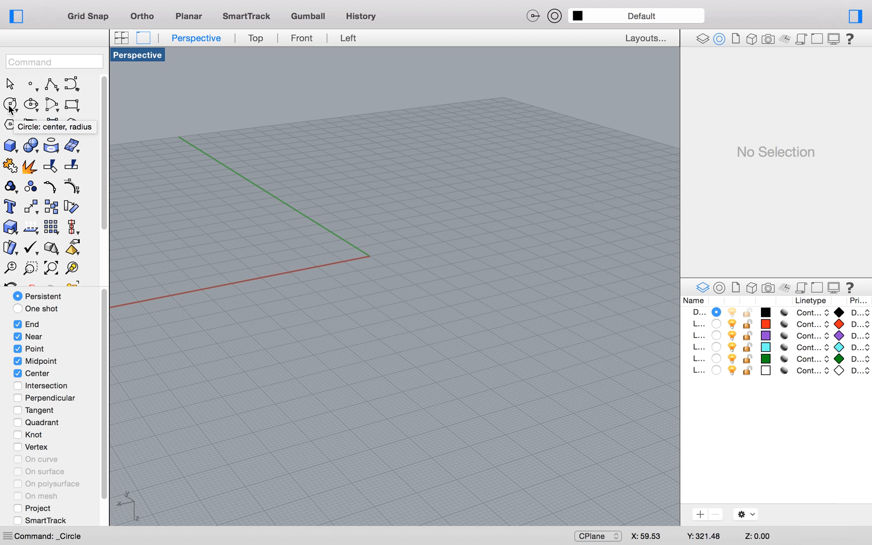
Tear off the Circle palette and place a centre for a centre-radius circle on the grid
left_click(10, 104)
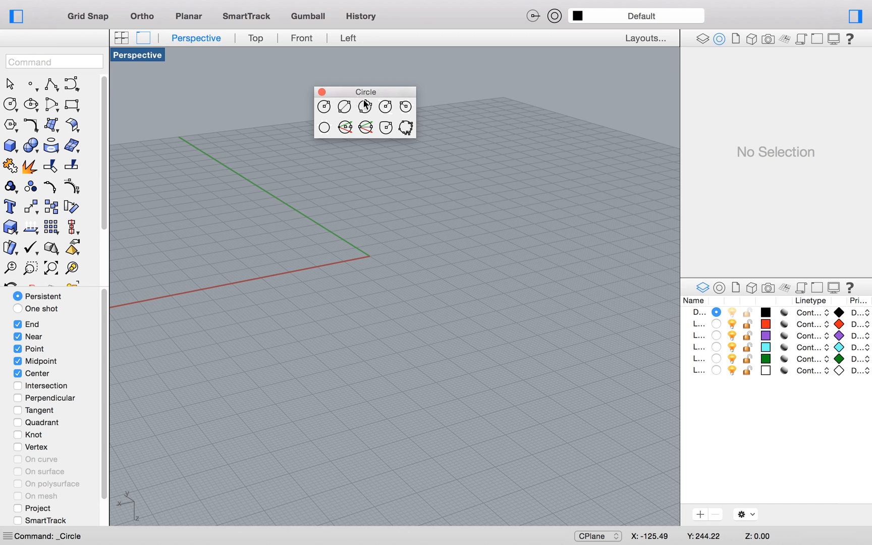
mouse_move(450, 319)
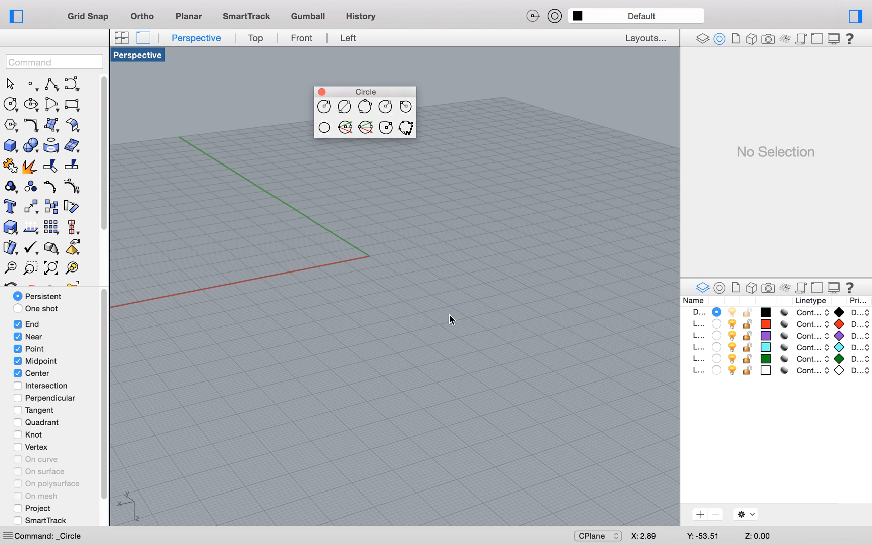
mouse_move(294, 149)
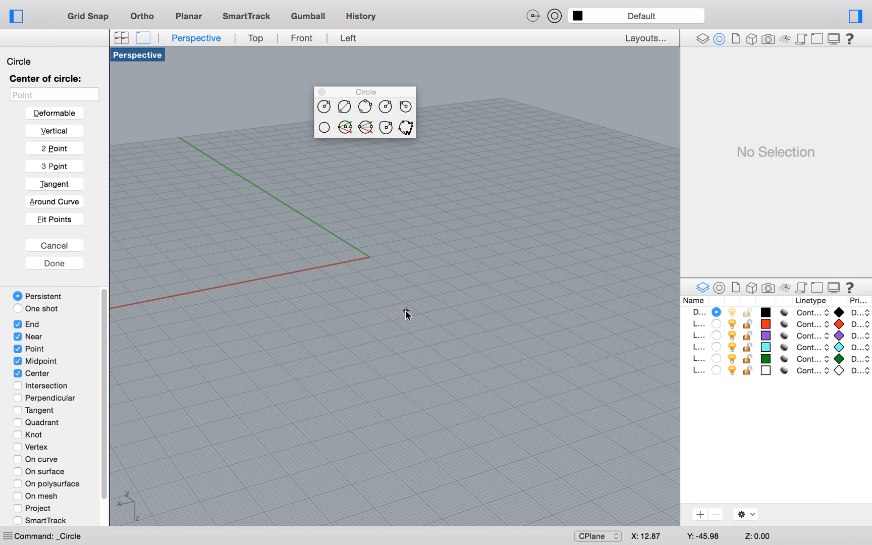
left_click(327, 270)
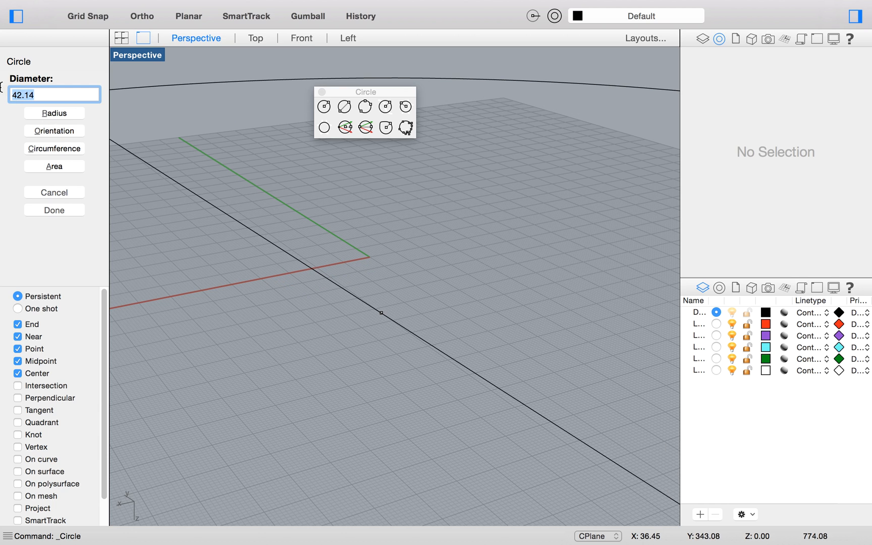
mouse_move(434, 341)
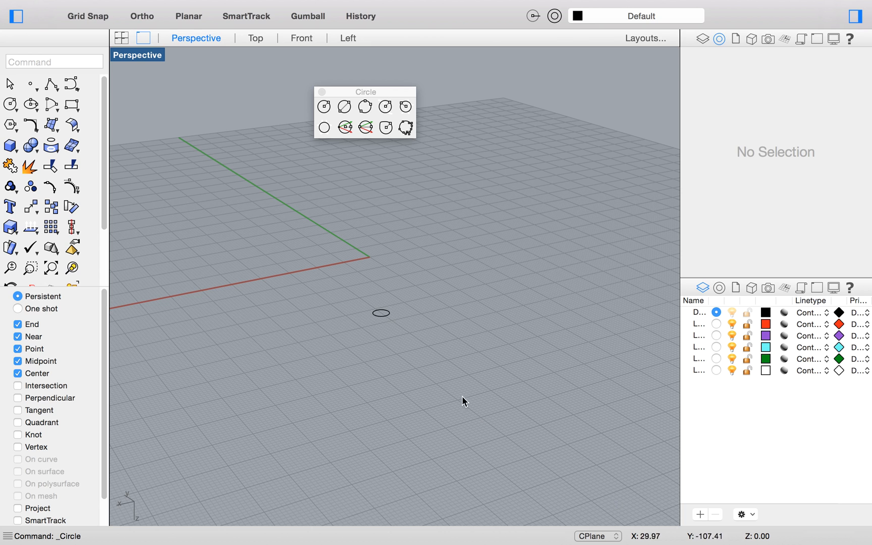
left_click(380, 312)
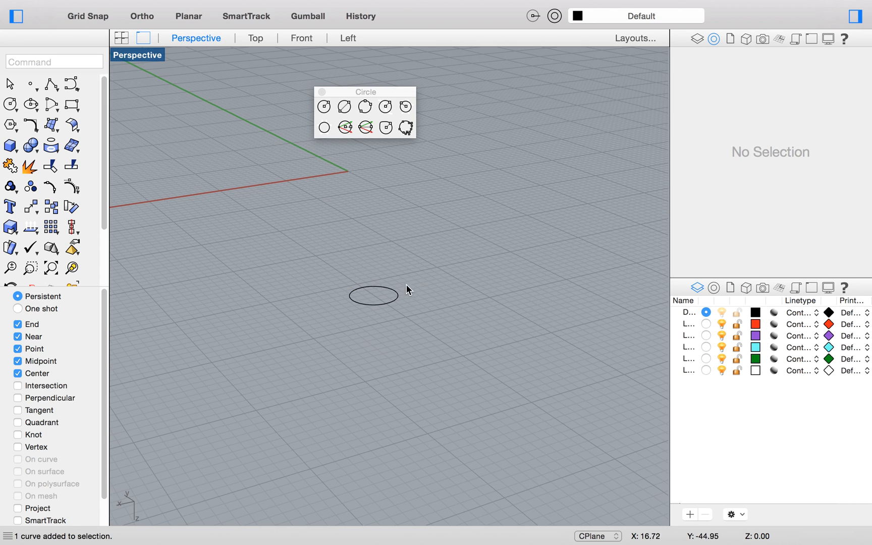
left_click(374, 295)
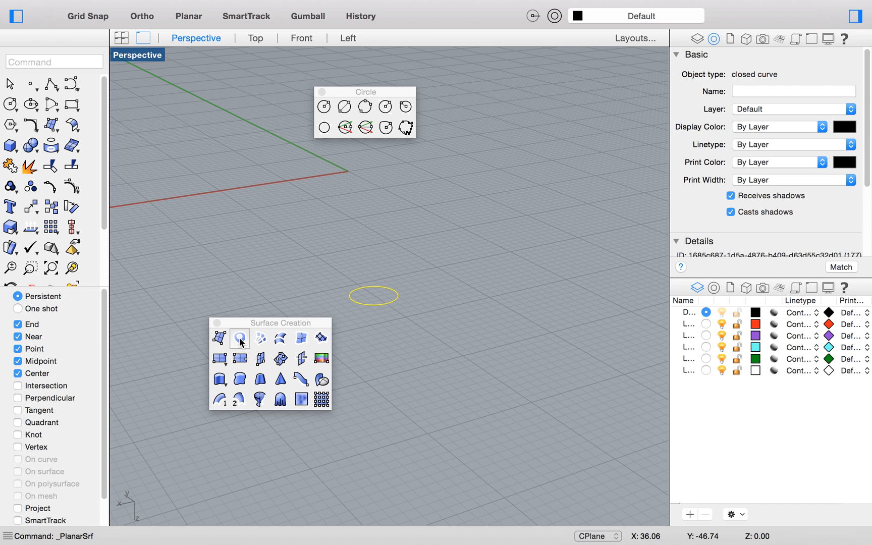
left_click(239, 339)
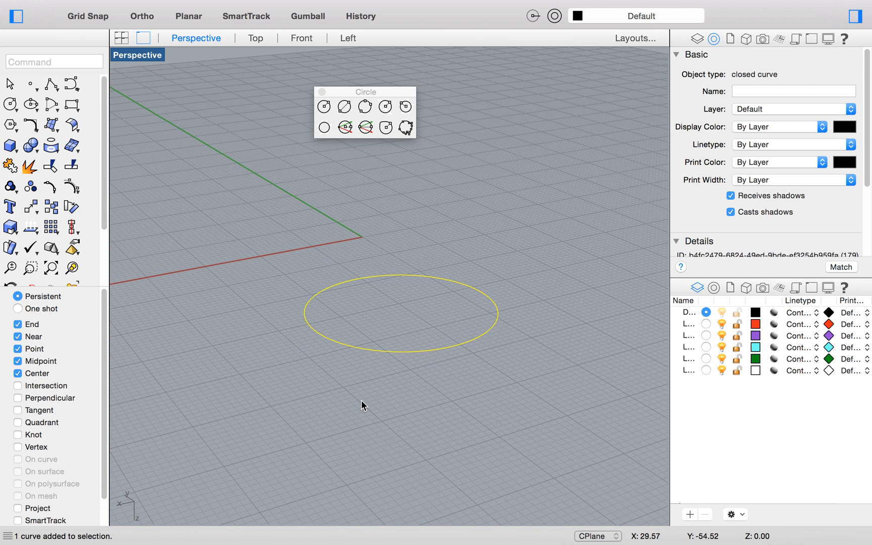
Delete the circle, then fit a 3-point circle through grid points with value 20
key("Delete")
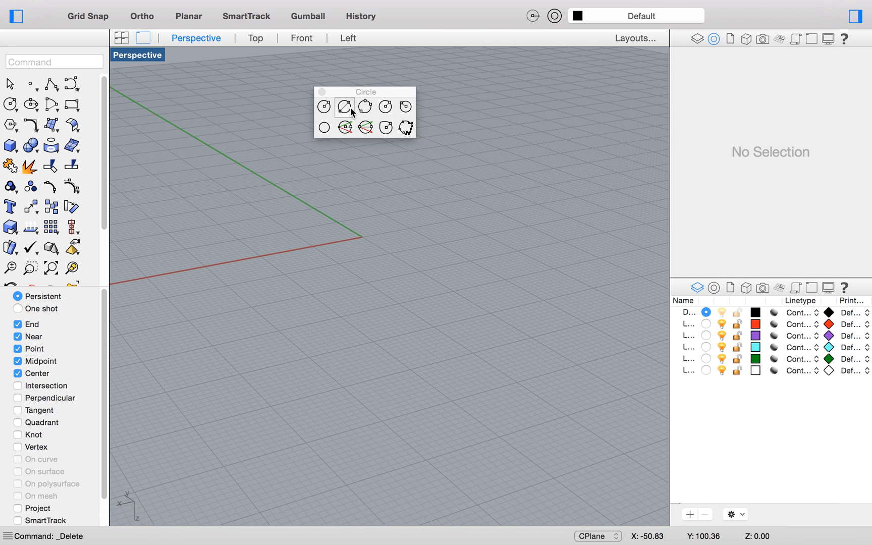
left_click(344, 106)
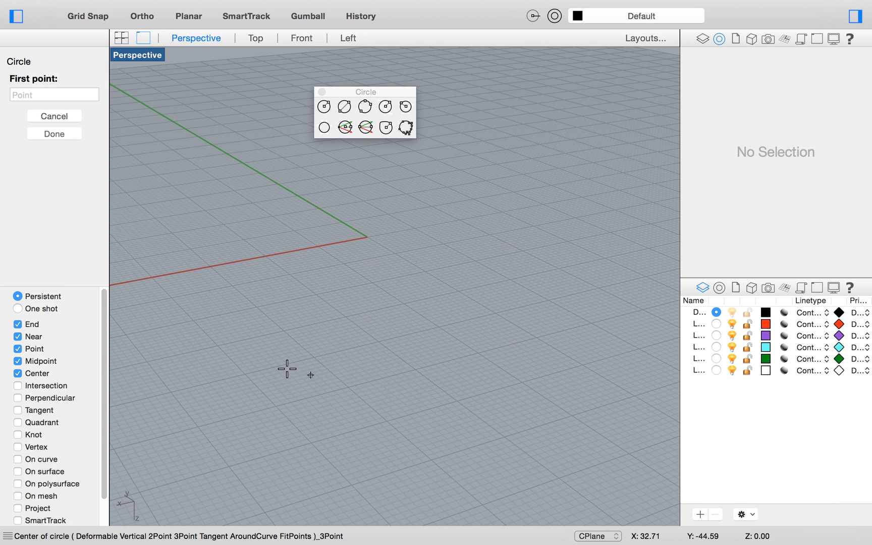
left_click(287, 370)
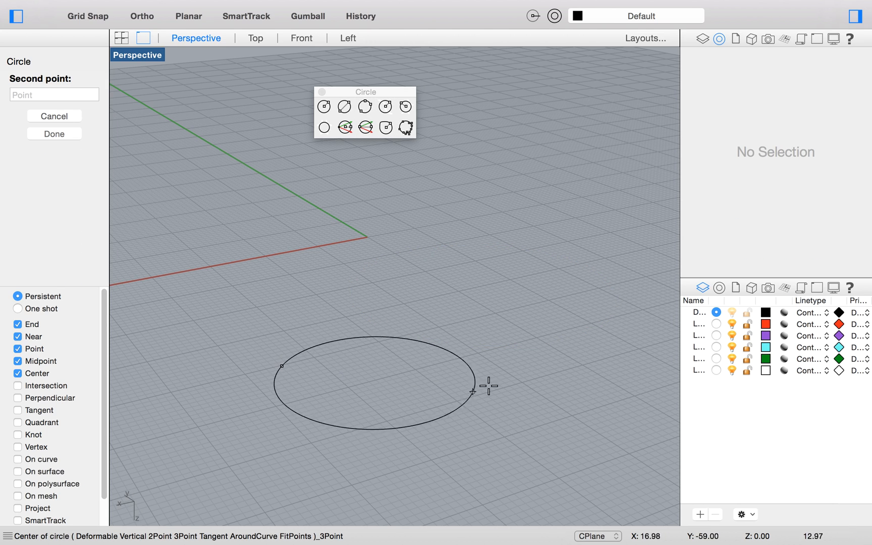
left_click(474, 391)
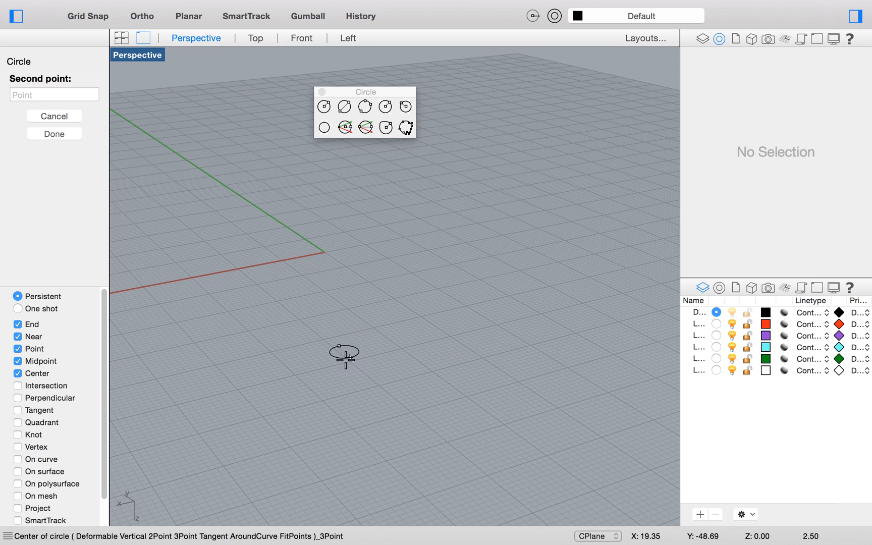
mouse_move(389, 351)
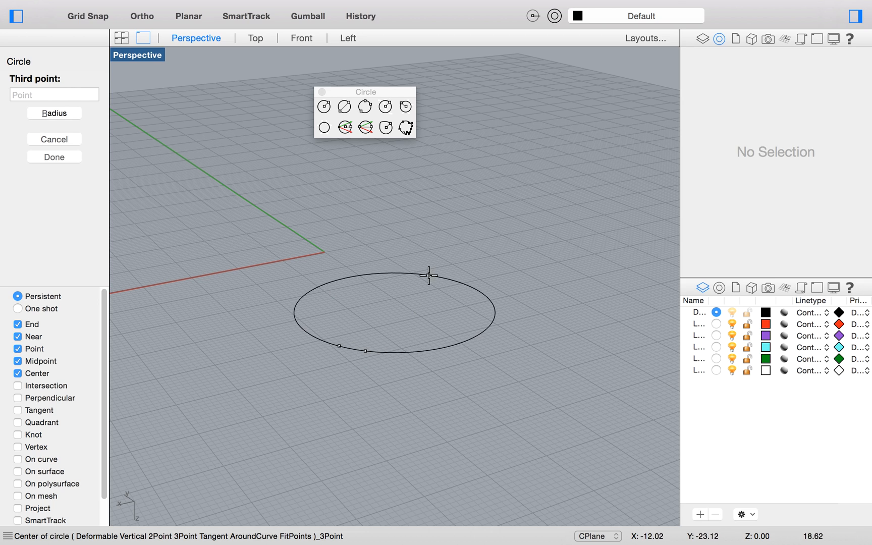
type("20")
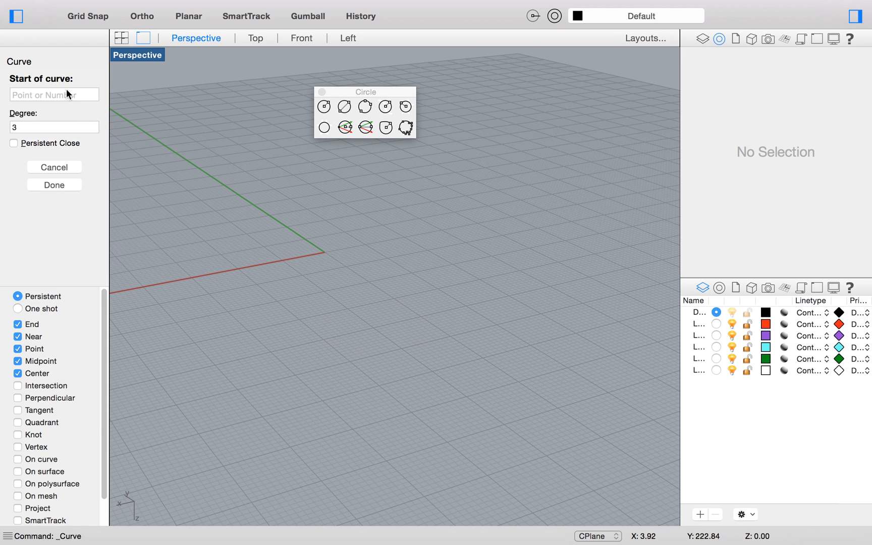
Draw an S-shaped freeform curve by placing several points on the grid
left_click(227, 400)
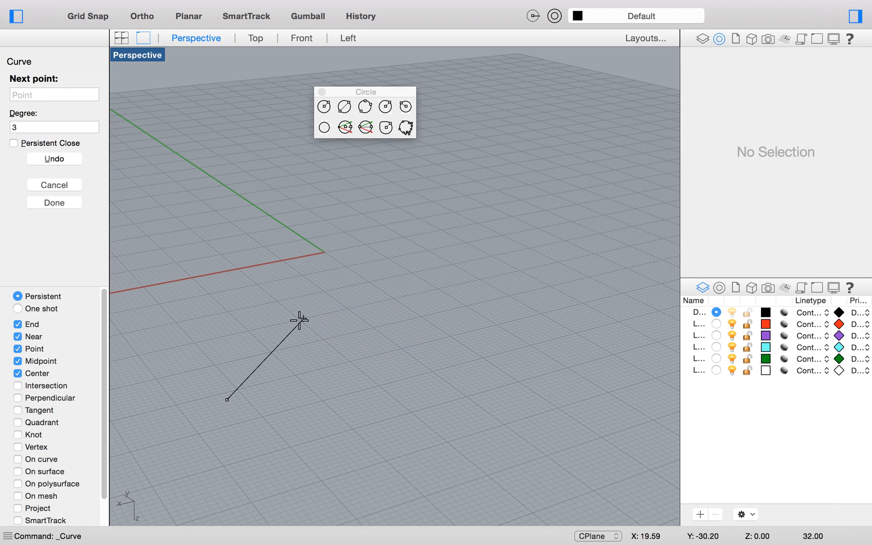
mouse_move(286, 352)
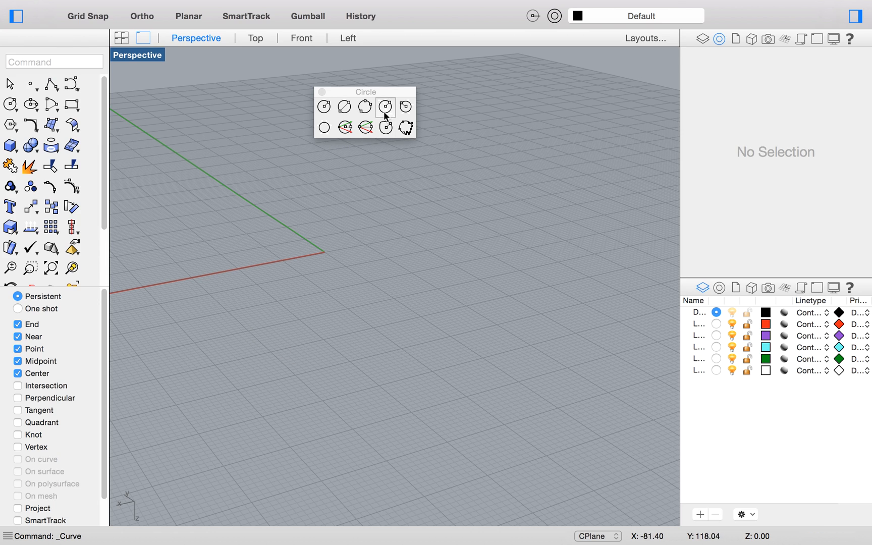
mouse_move(386, 127)
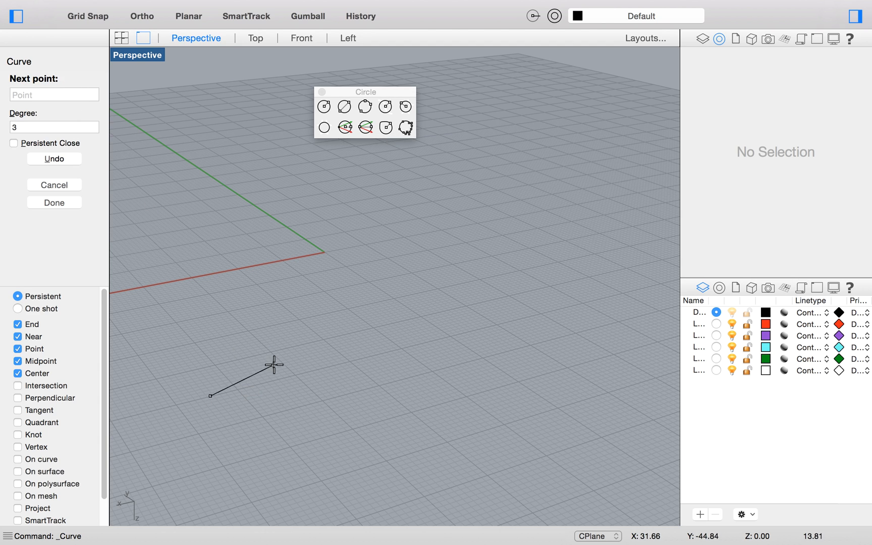
left_click(416, 333)
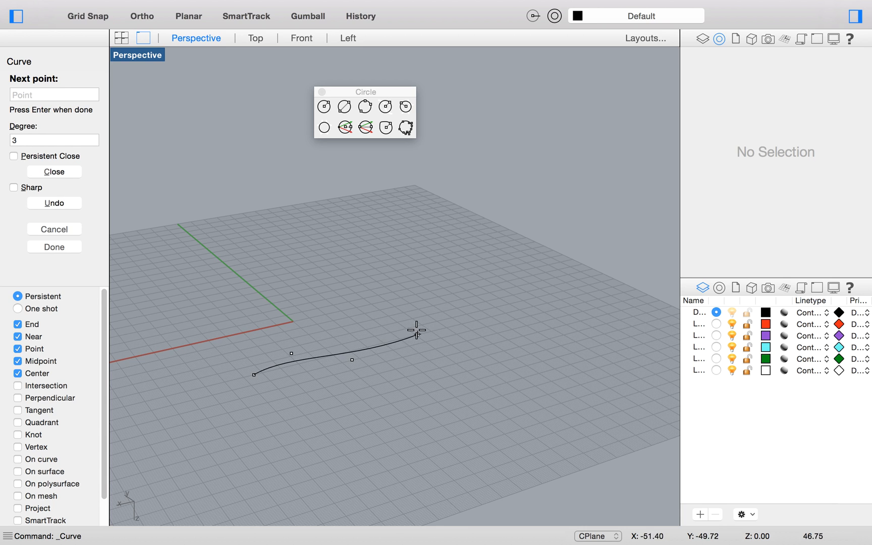
left_click(345, 302)
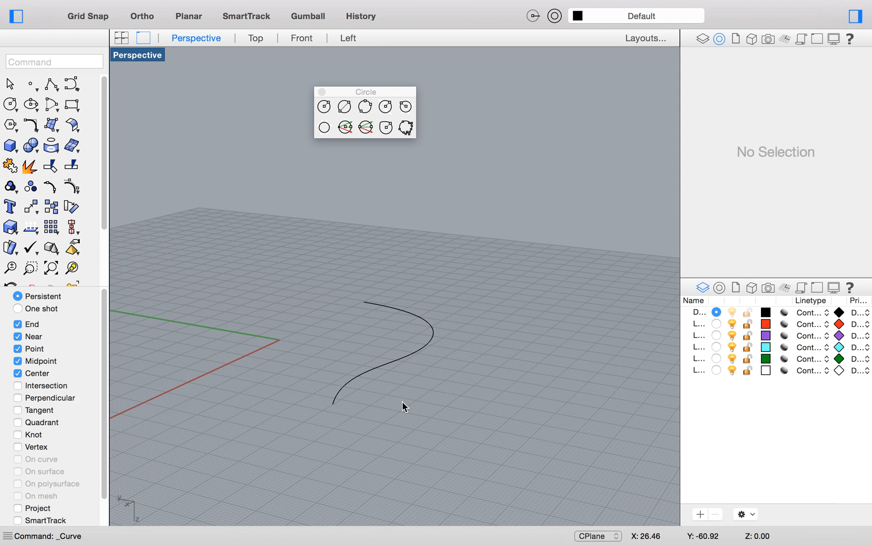
mouse_move(386, 106)
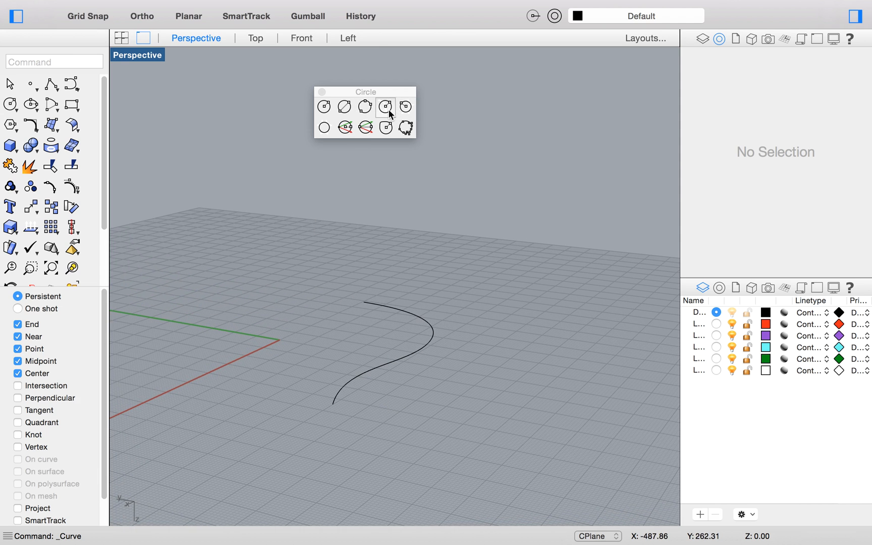
Ring the S-curve's end with a perpendicular circle and fill it into a planar disc
left_click(385, 107)
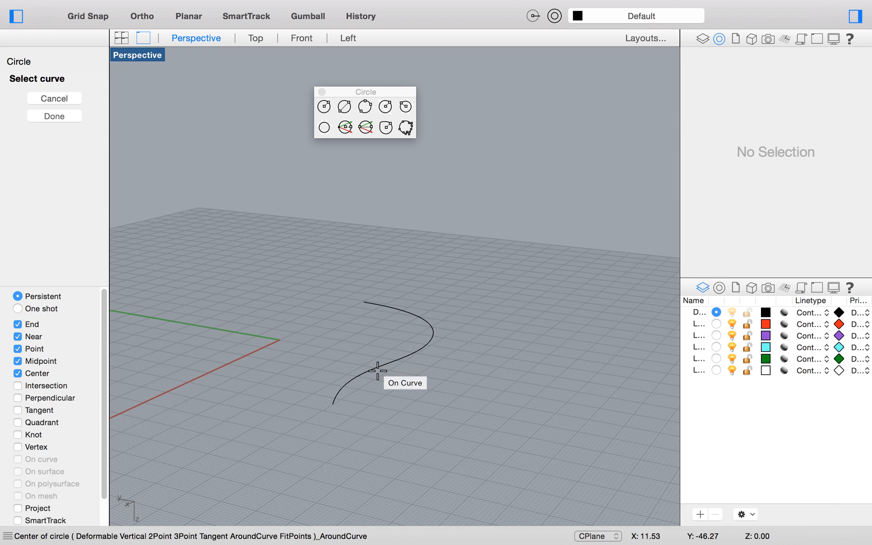
left_click(378, 369)
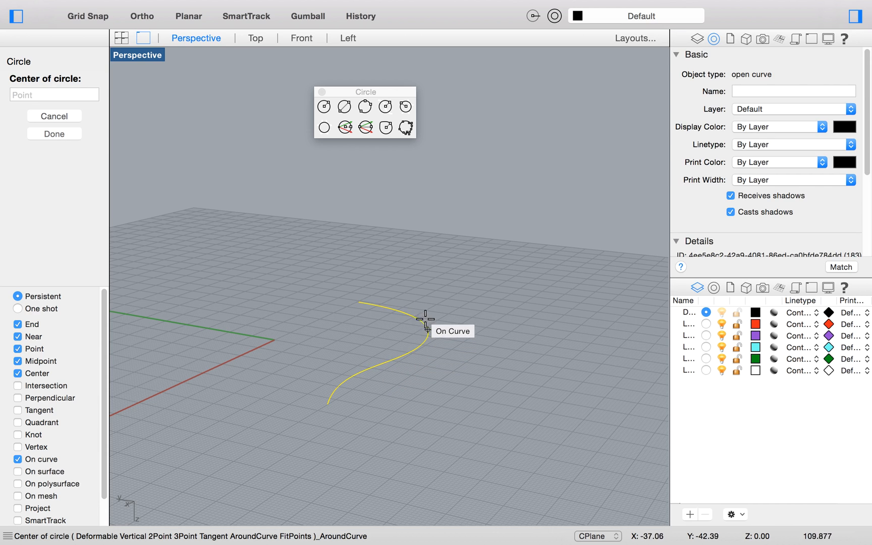
mouse_move(337, 390)
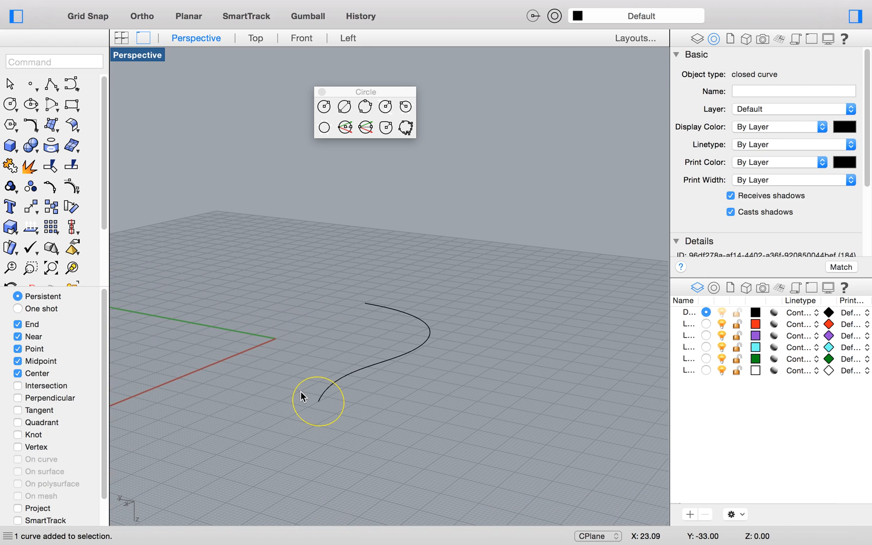
left_click(50, 124)
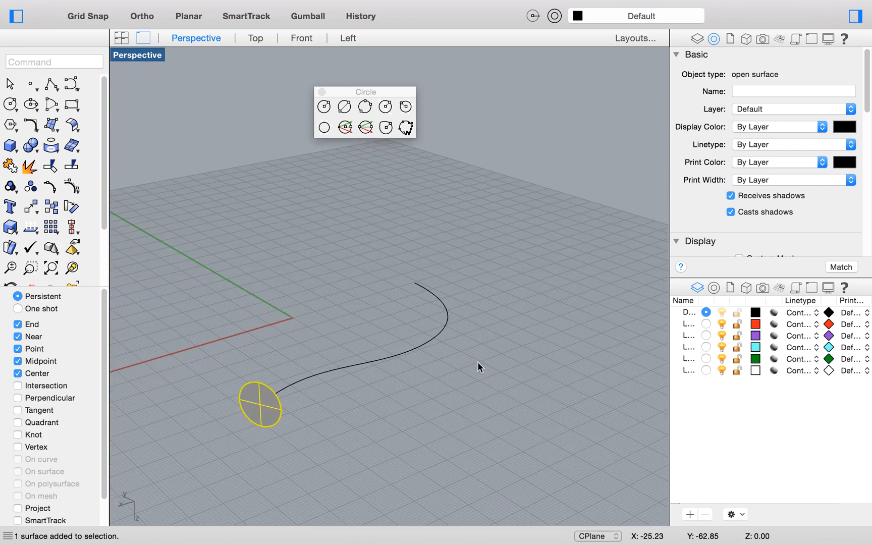
mouse_move(221, 4)
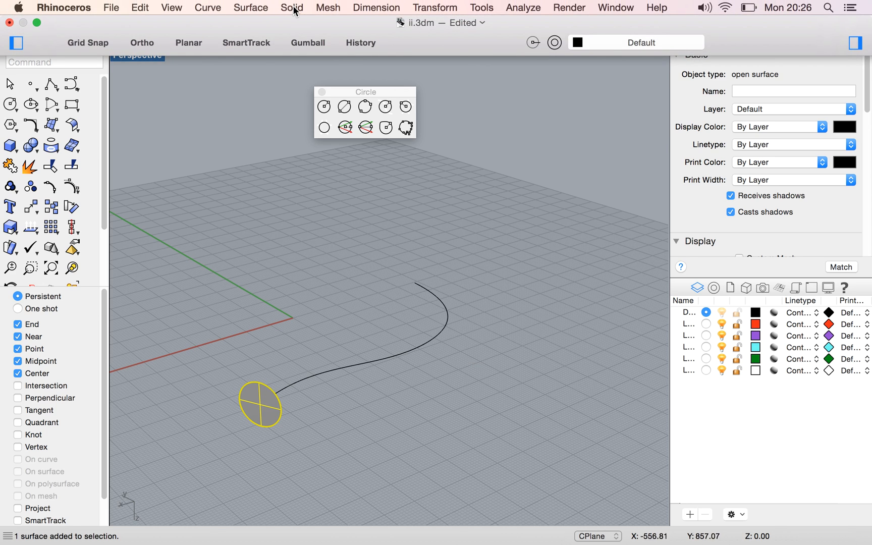
Extrude the disc surface along the S-curve path into a solid bending tube
left_click(292, 7)
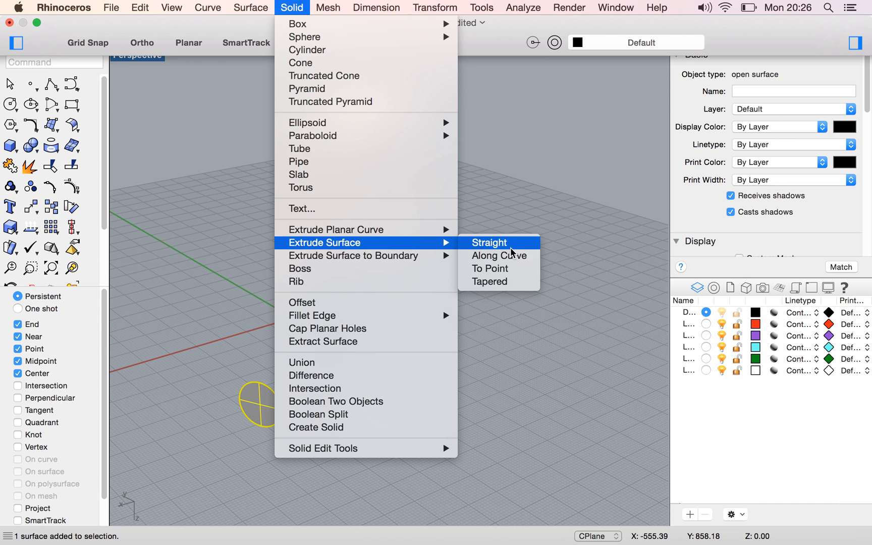
mouse_move(499, 255)
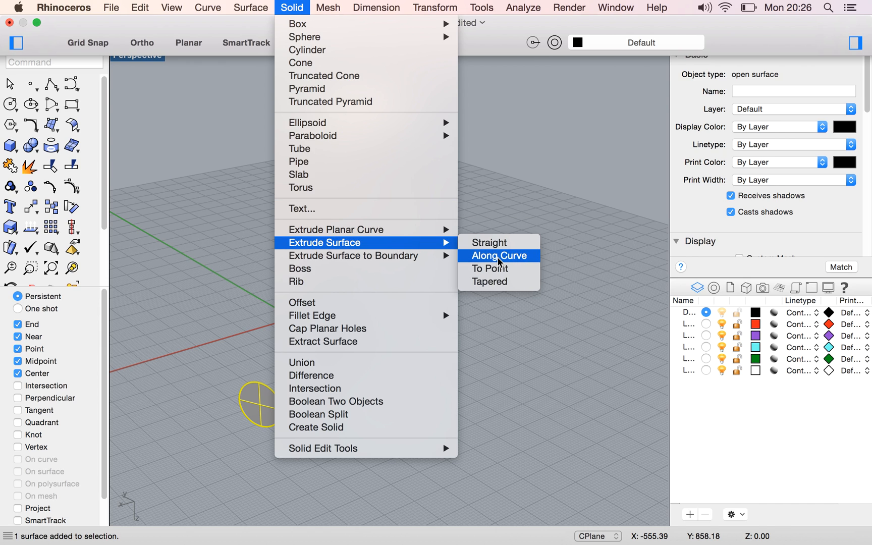
left_click(499, 255)
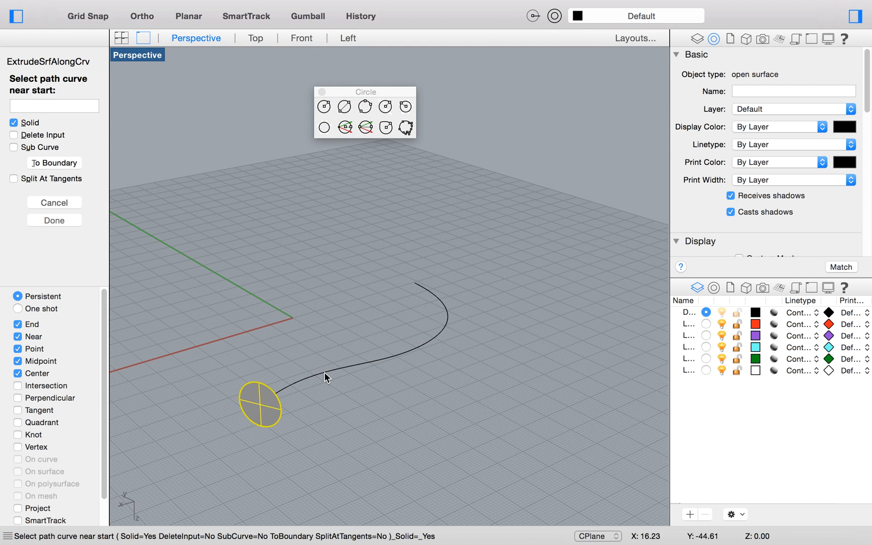
mouse_move(330, 379)
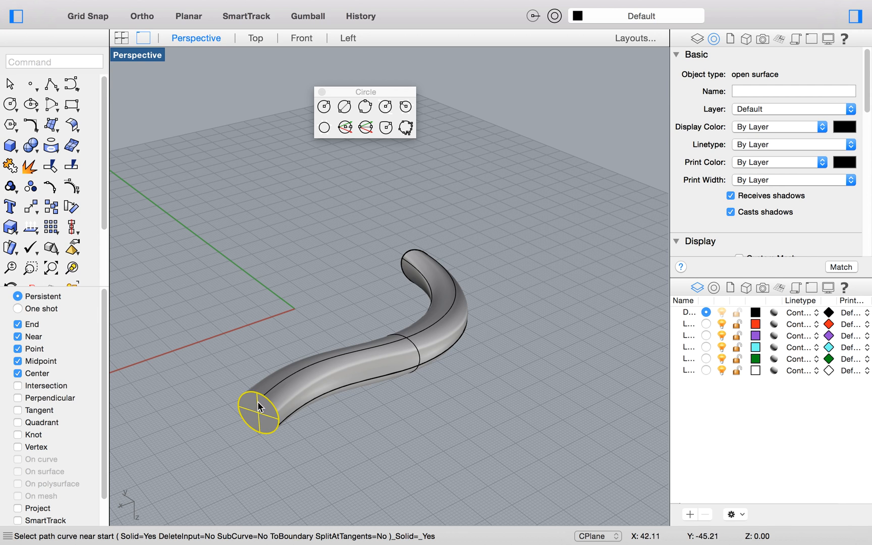
mouse_move(429, 270)
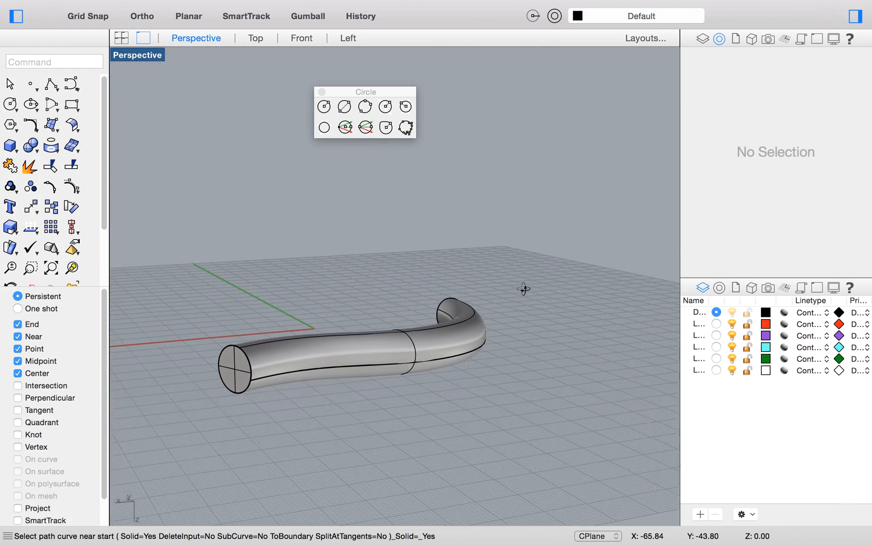
Window-select the tube and its curves and delete them, leaving the grid empty
left_click_drag(523, 289, 456, 278)
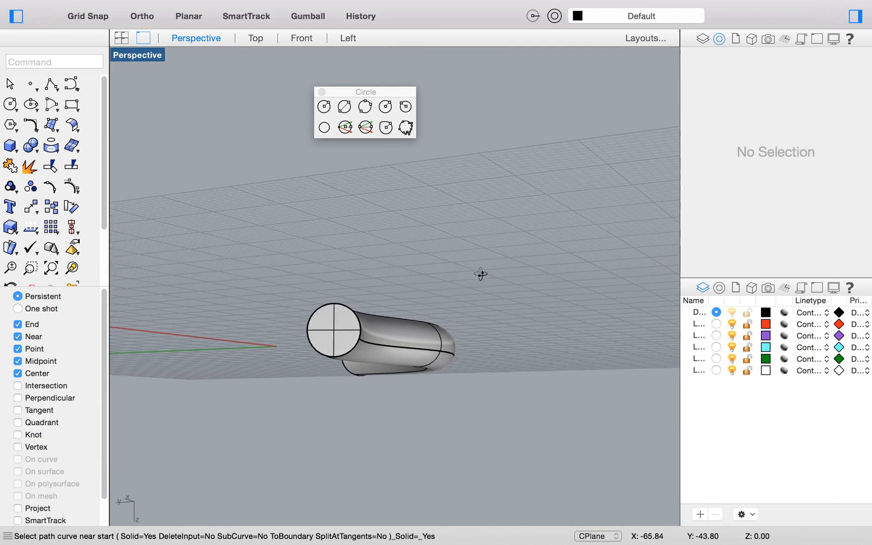
left_click_drag(481, 275, 445, 265)
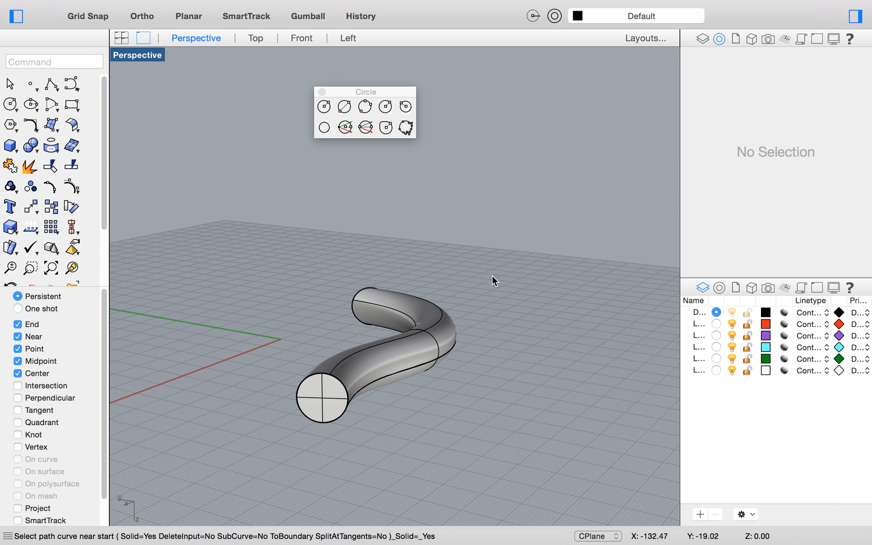
left_click_drag(492, 281, 472, 395)
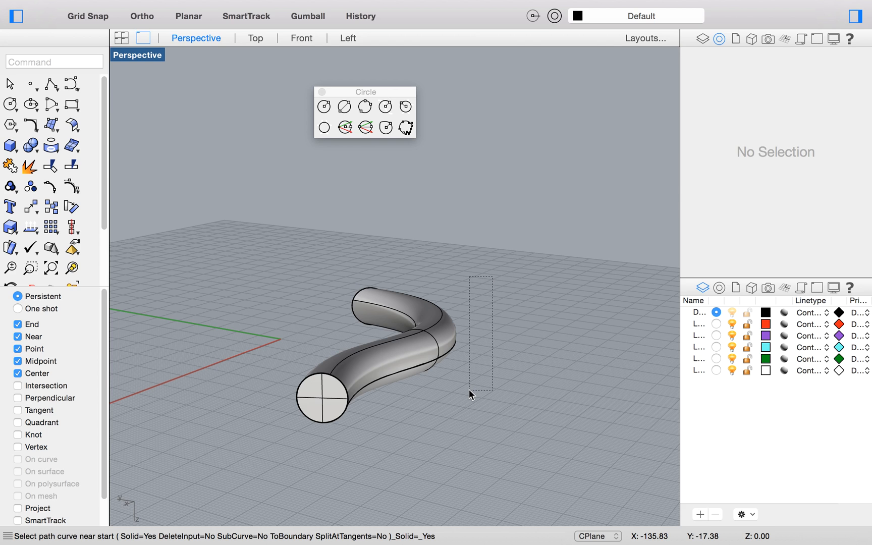
left_click_drag(481, 395, 279, 428)
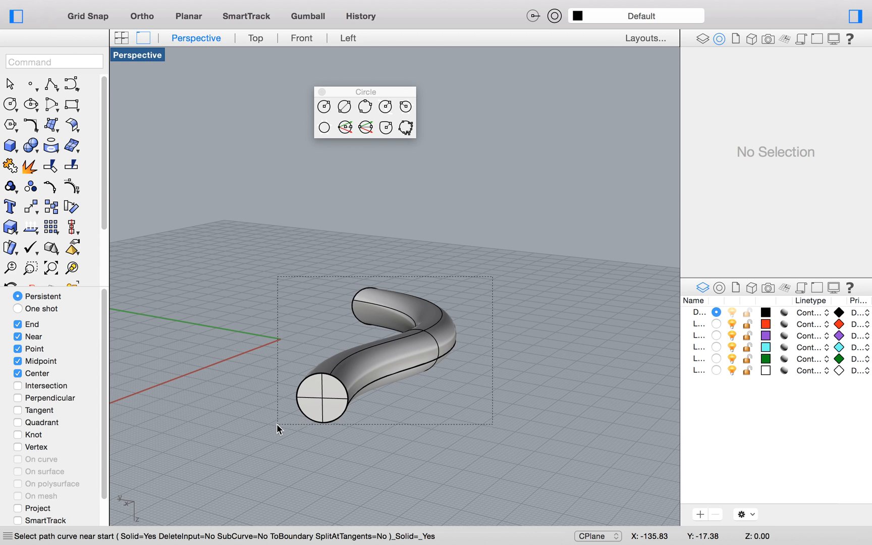
key("Delete")
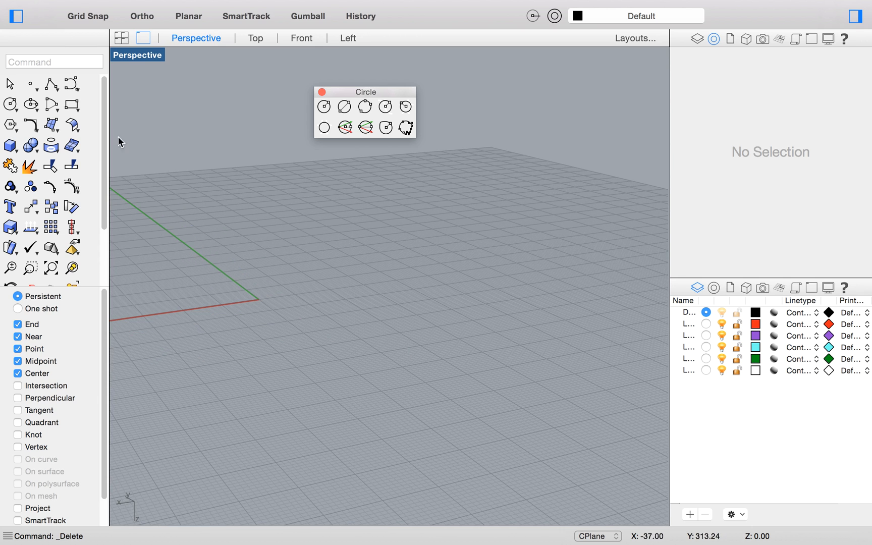
mouse_move(73, 89)
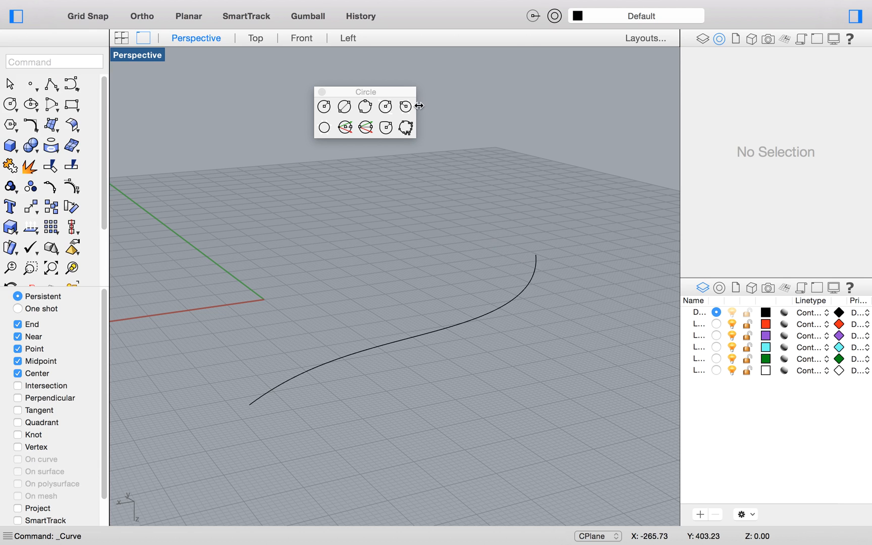
Fit a tangent circle against the new S-shaped curve
left_click(345, 128)
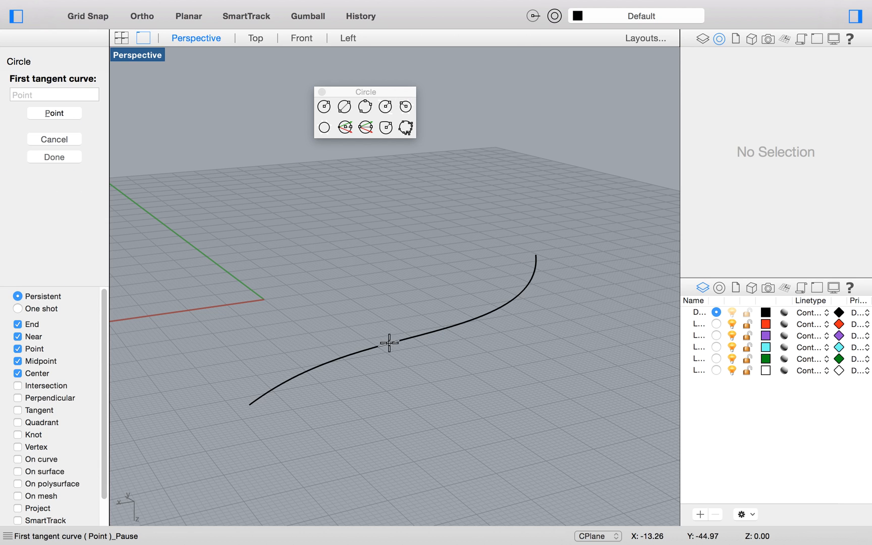
mouse_move(492, 292)
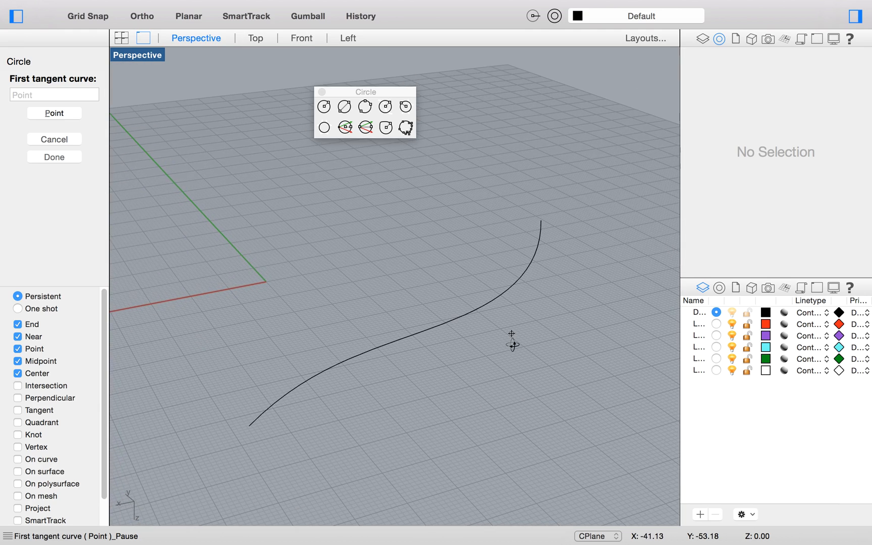
mouse_move(479, 309)
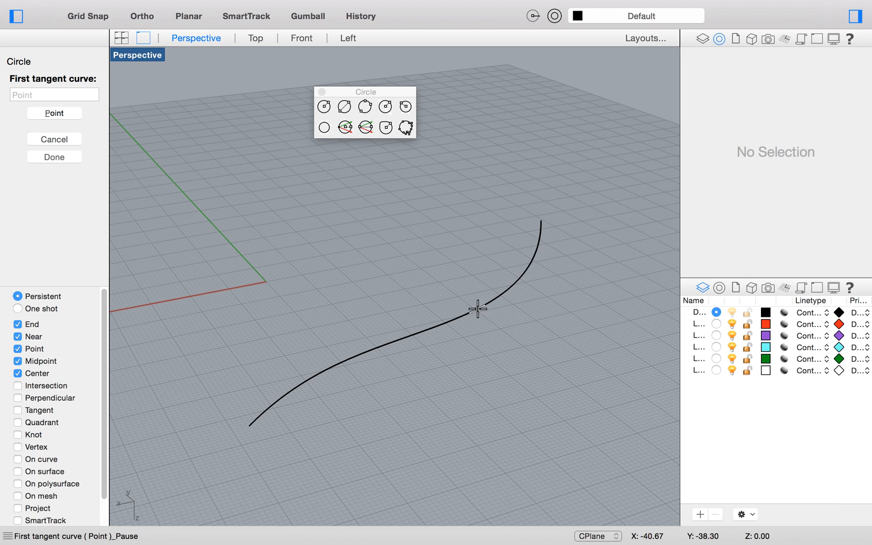
mouse_move(337, 365)
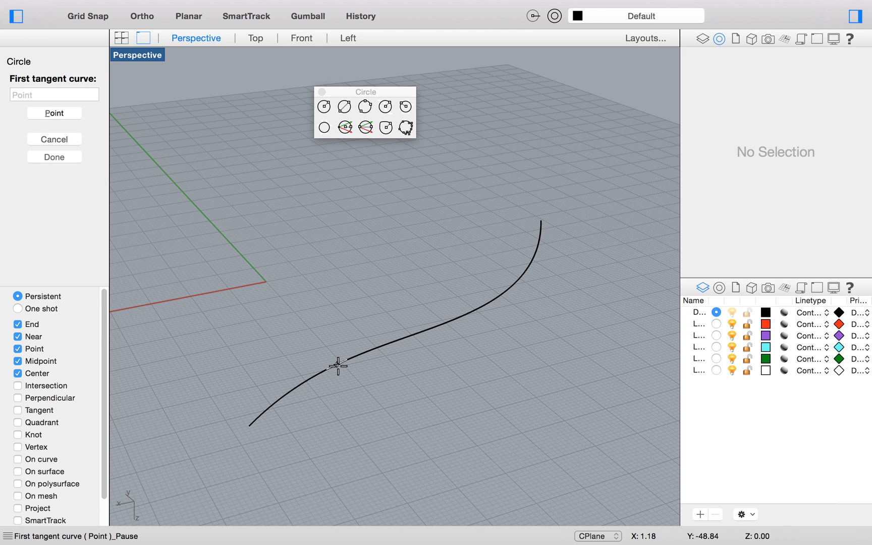
left_click(337, 364)
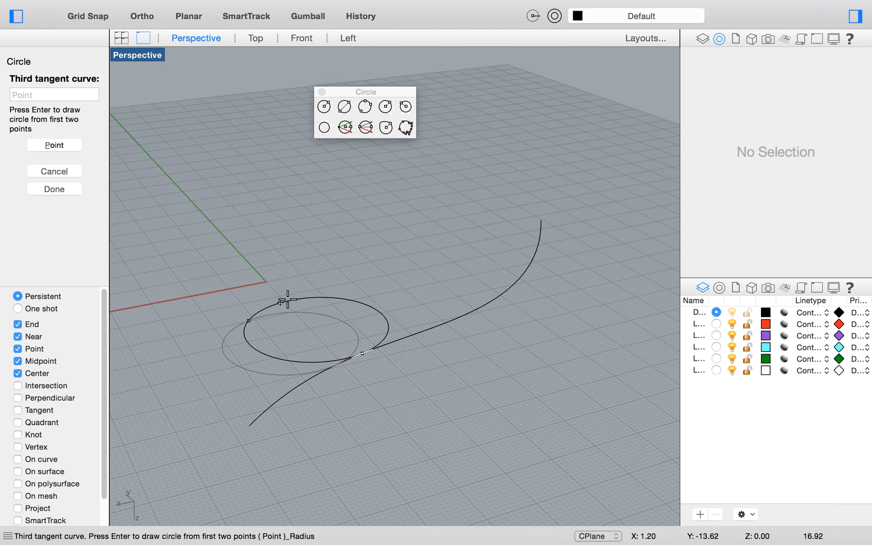
mouse_move(303, 312)
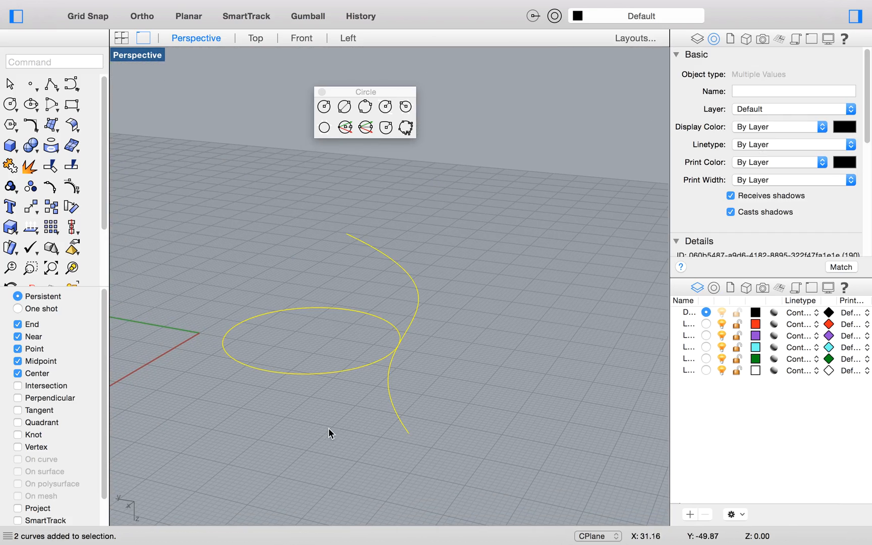
Delete the tangent circle and the S-curve
key("Delete")
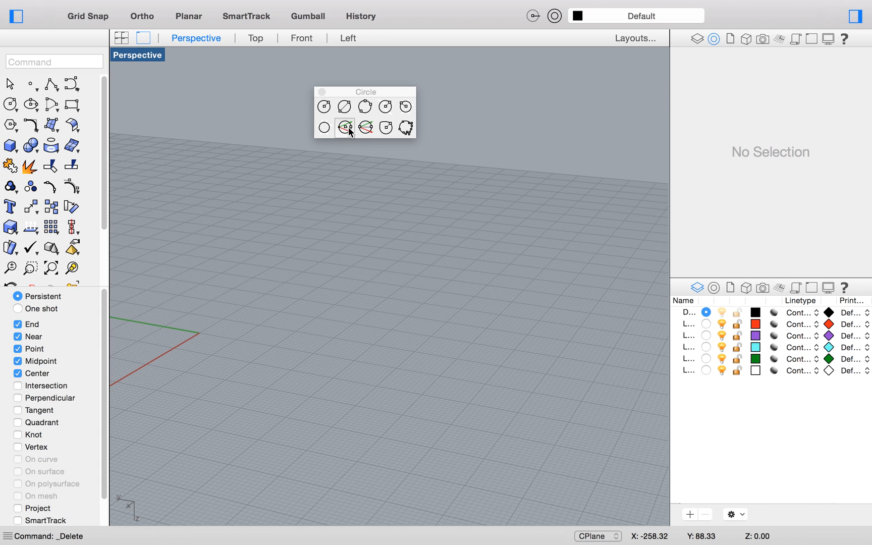
mouse_move(345, 127)
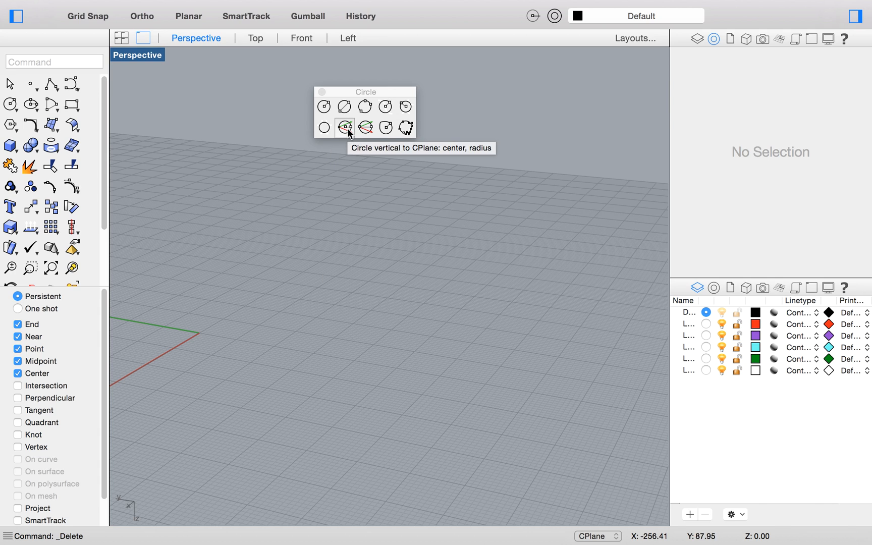
Start a circle vertical to the CPlane, checking the Front view before returning to Perspective
left_click(344, 127)
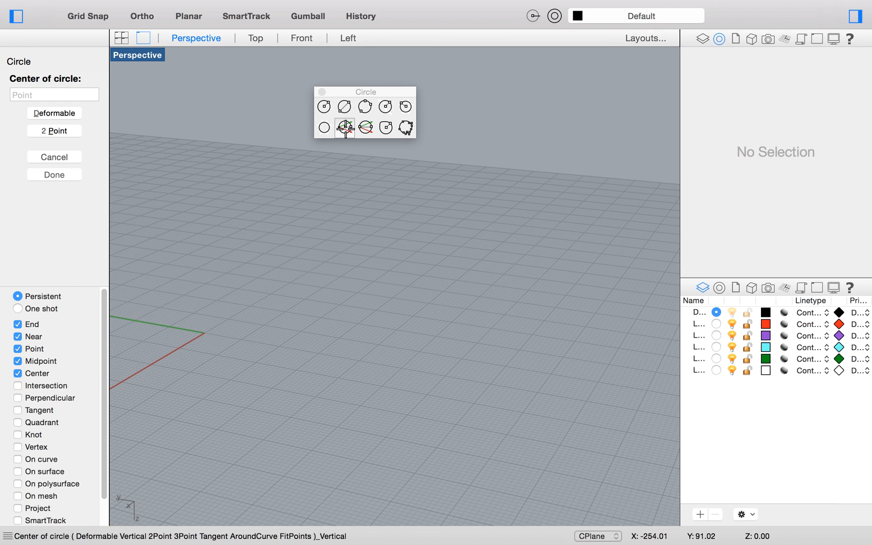
left_click(301, 38)
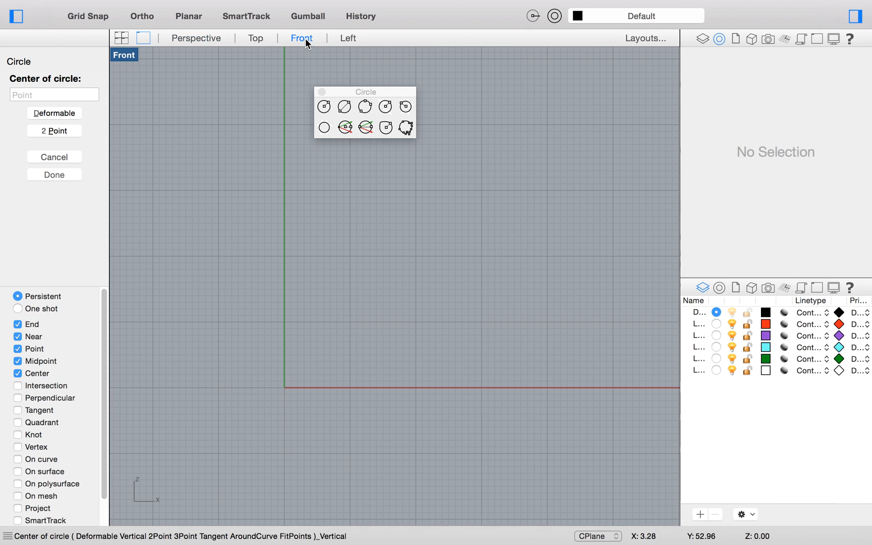
left_click(255, 38)
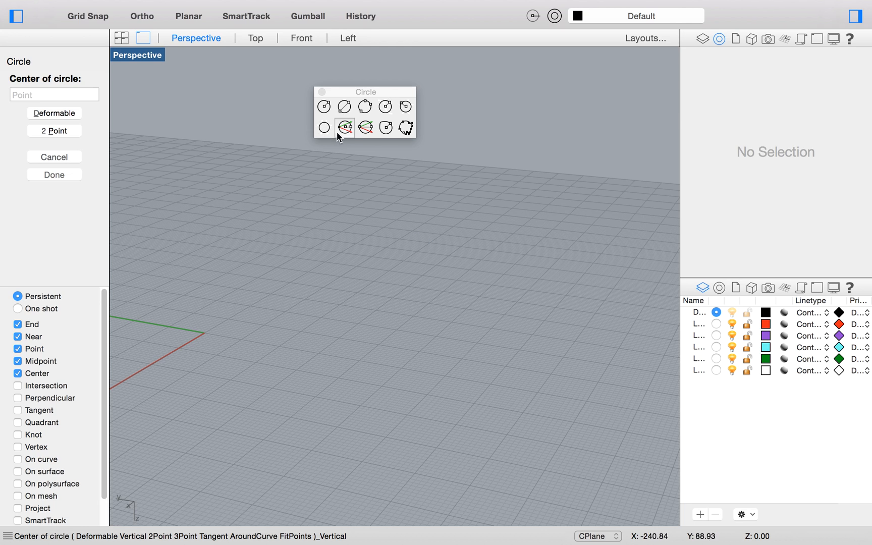
mouse_move(295, 151)
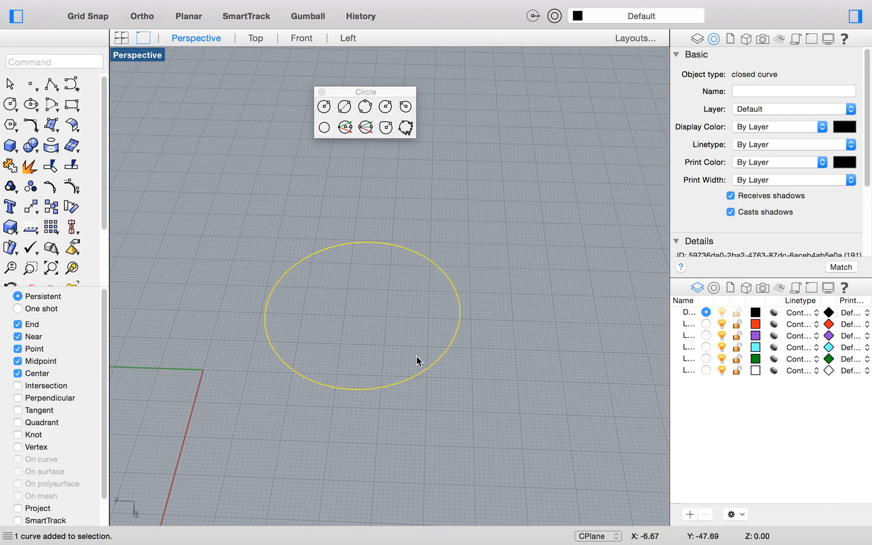
Delete the vertical circle, draw a 2-point diameter circle, then delete it too
key("Delete")
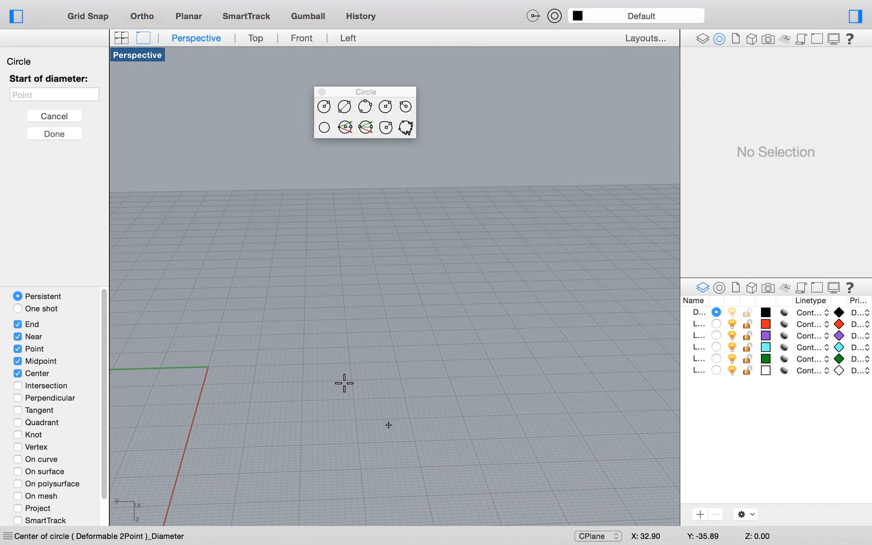
left_click(335, 383)
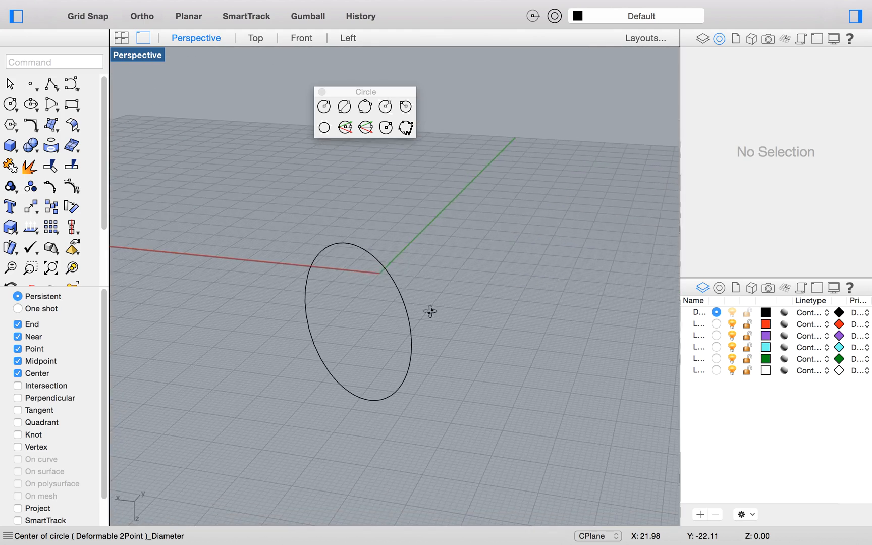
left_click(383, 390)
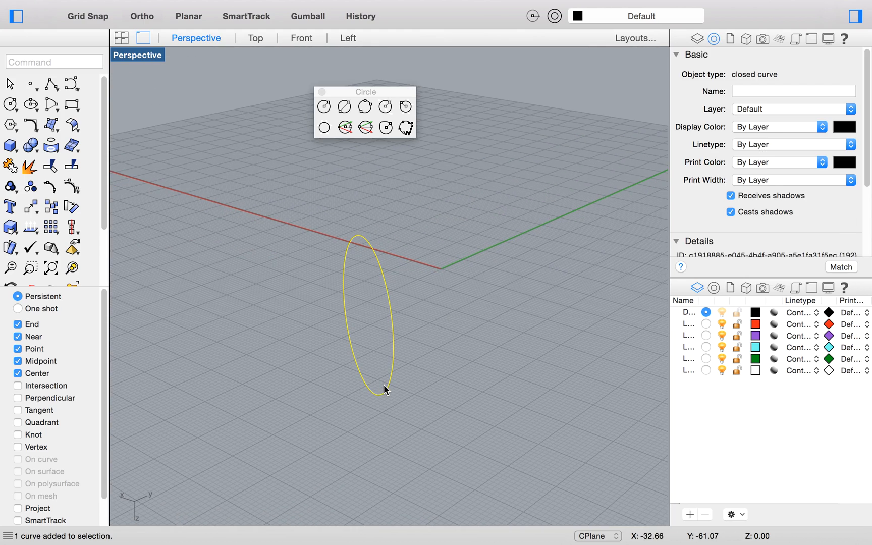
key("Delete")
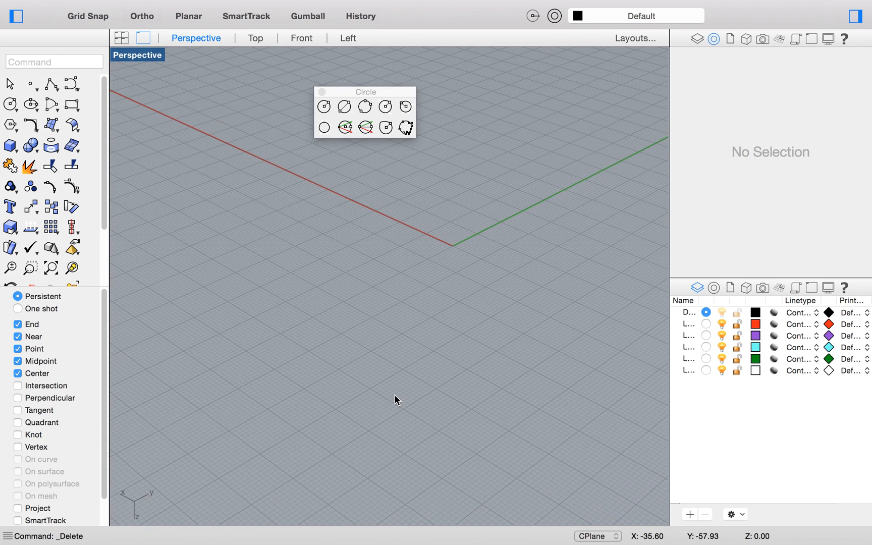
mouse_move(291, 270)
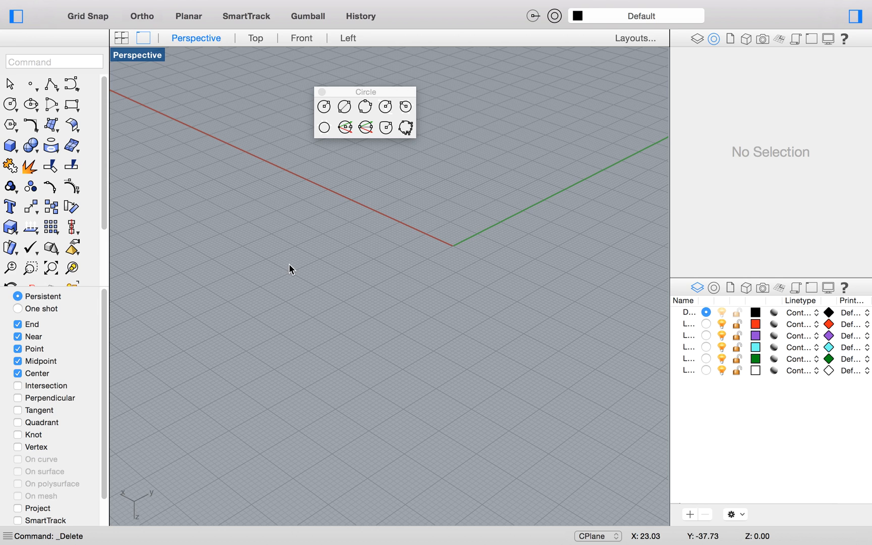
mouse_move(382, 212)
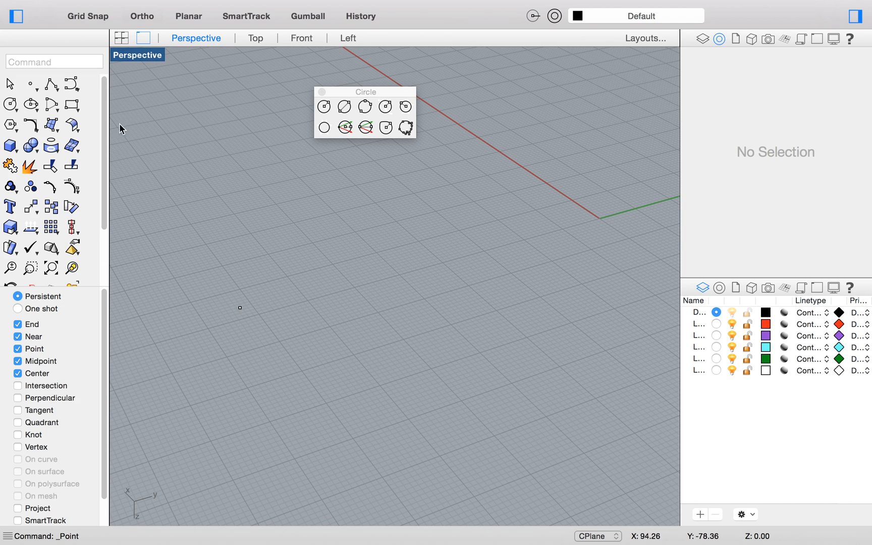
Place multiple point objects across the Perspective grid with the Points command
left_click(10, 84)
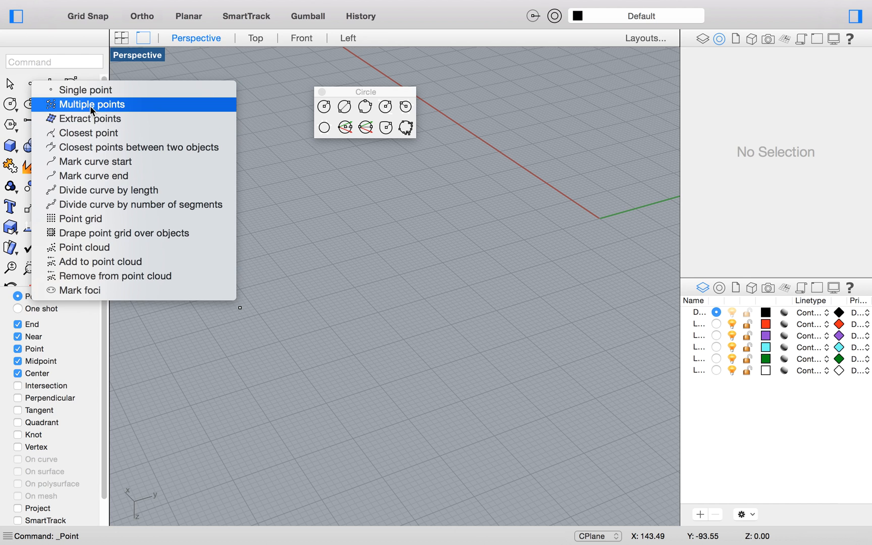
left_click(92, 105)
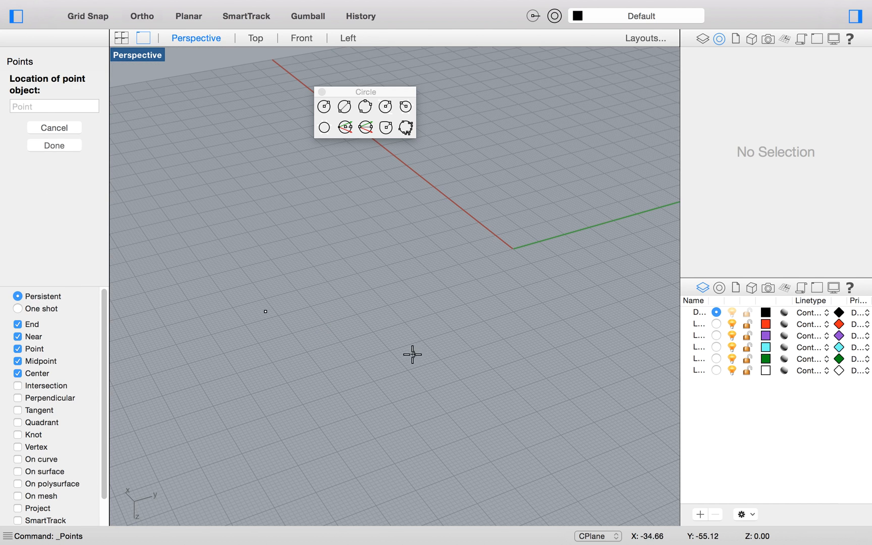
mouse_move(447, 344)
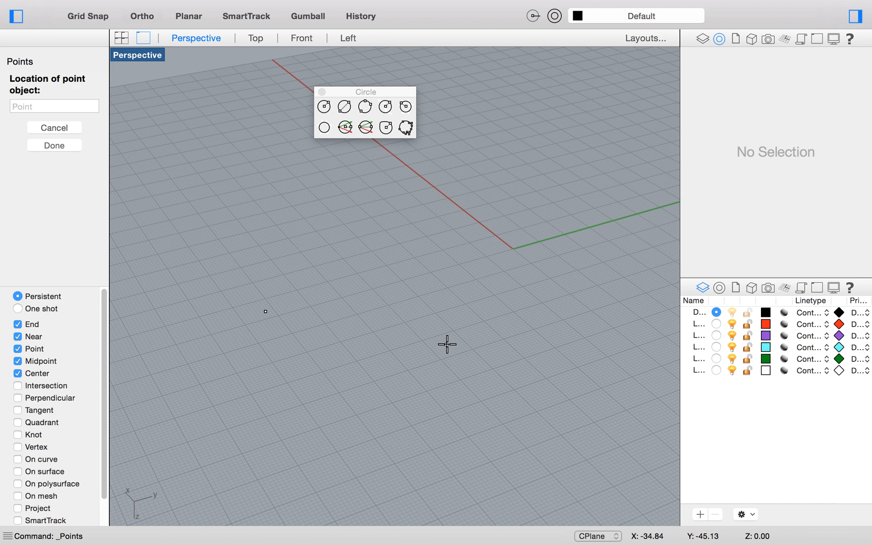
left_click(446, 345)
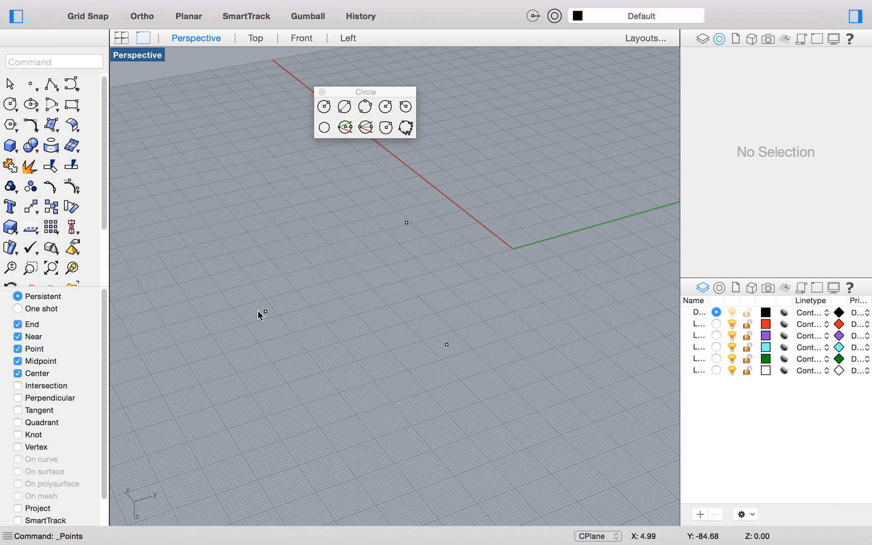
mouse_move(420, 279)
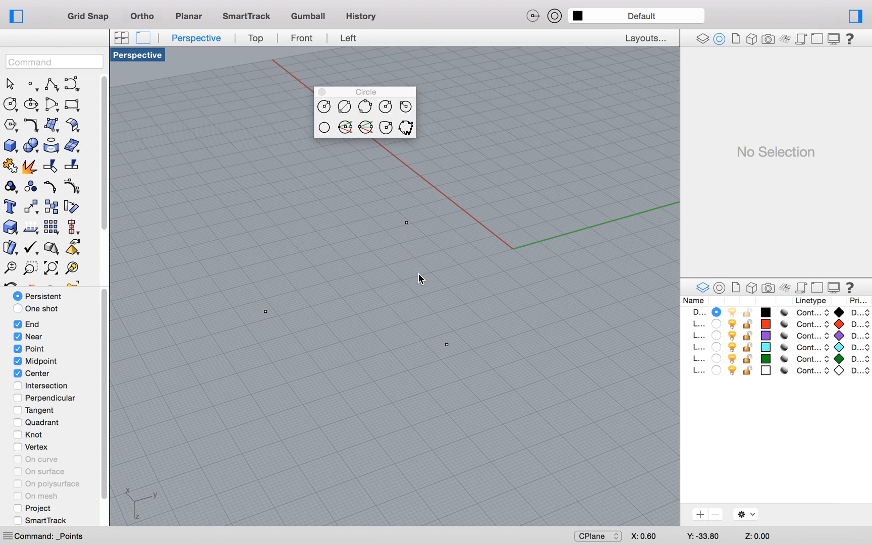
mouse_move(405, 228)
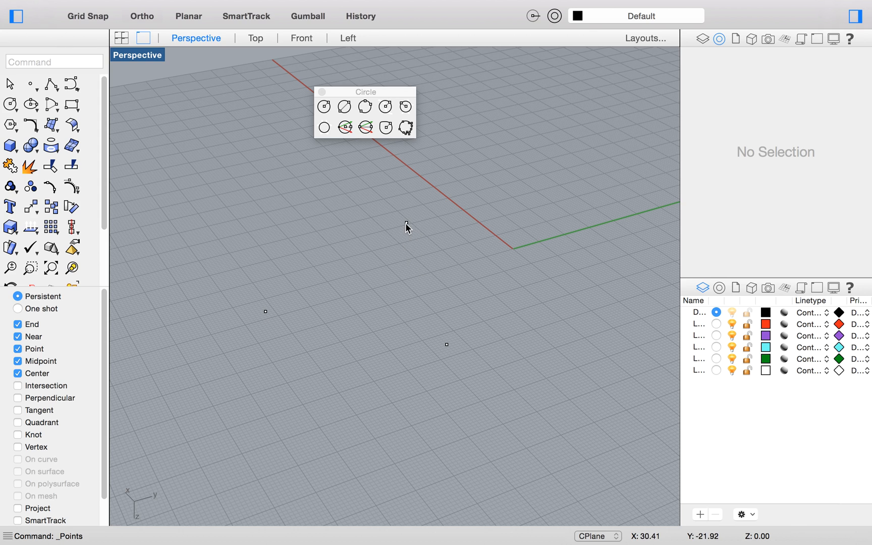
mouse_move(426, 350)
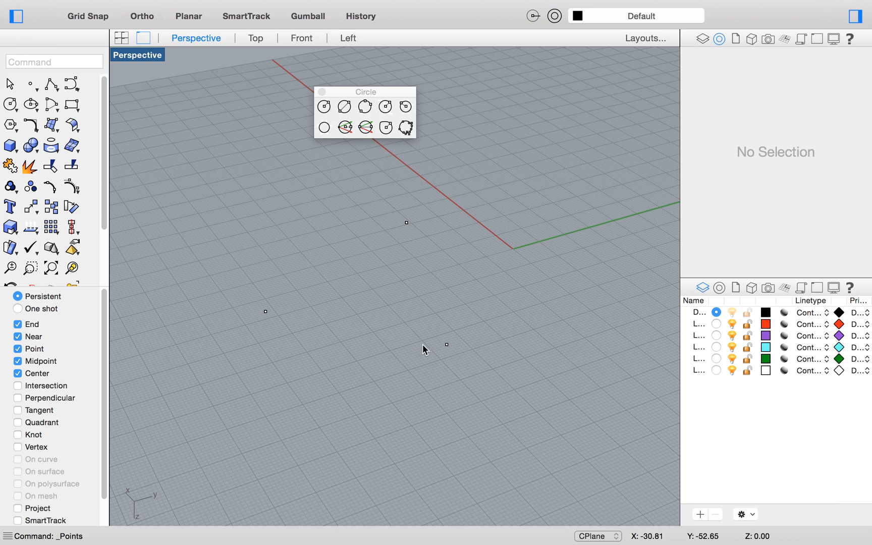
mouse_move(458, 263)
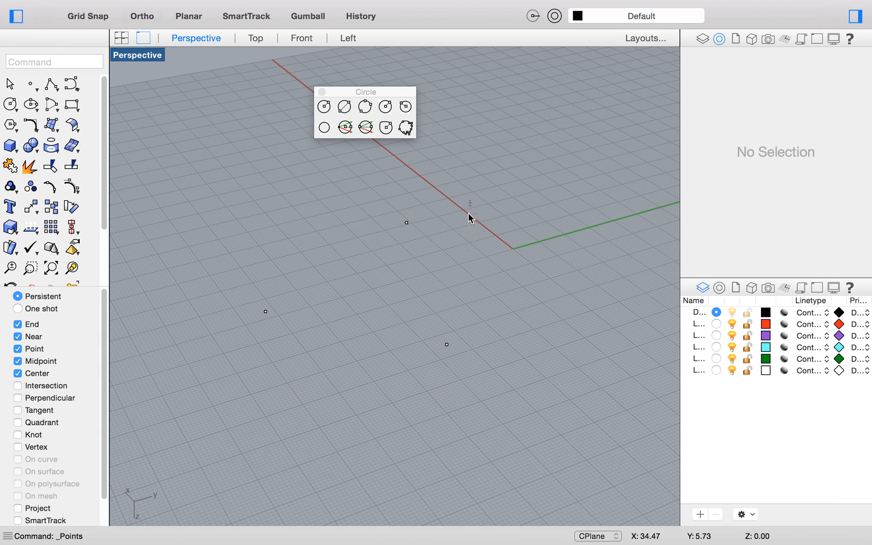
Window-select the three points and fit a circle through them with Circle: Fit Points
left_click_drag(469, 213, 497, 348)
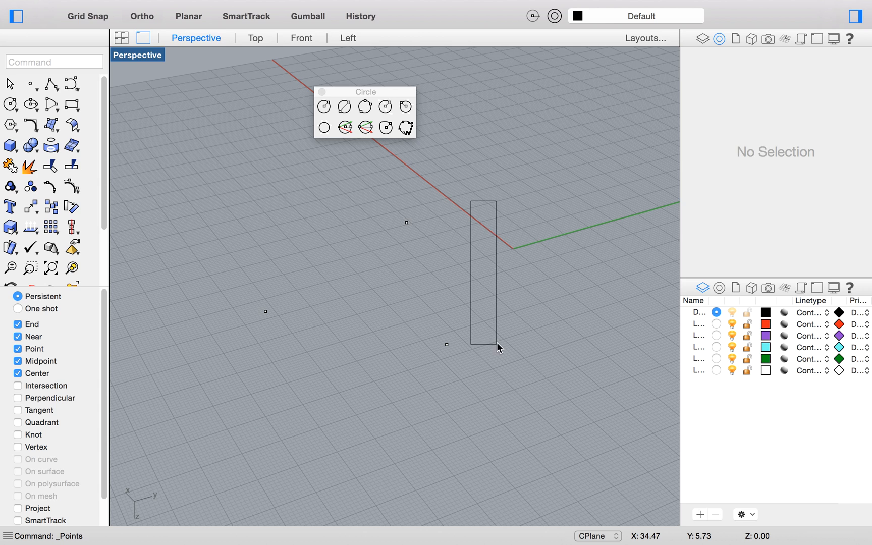
left_click(405, 127)
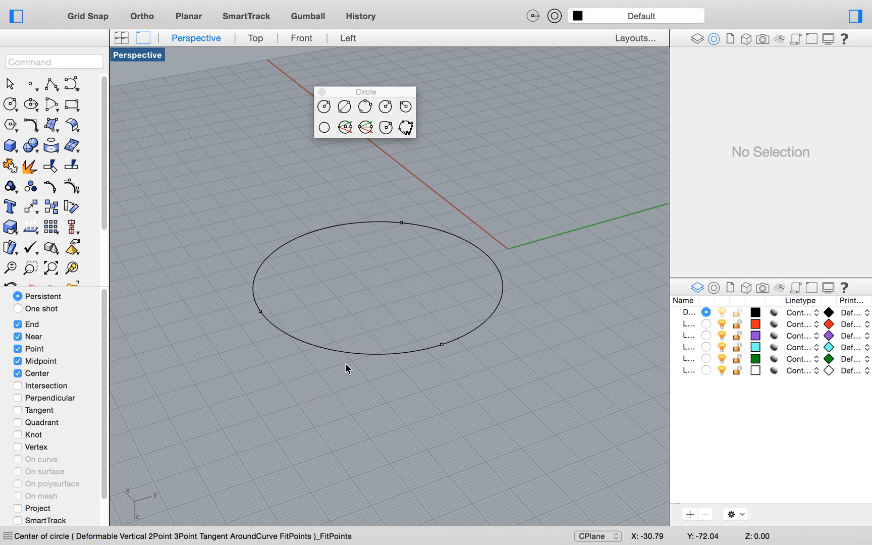
mouse_move(441, 356)
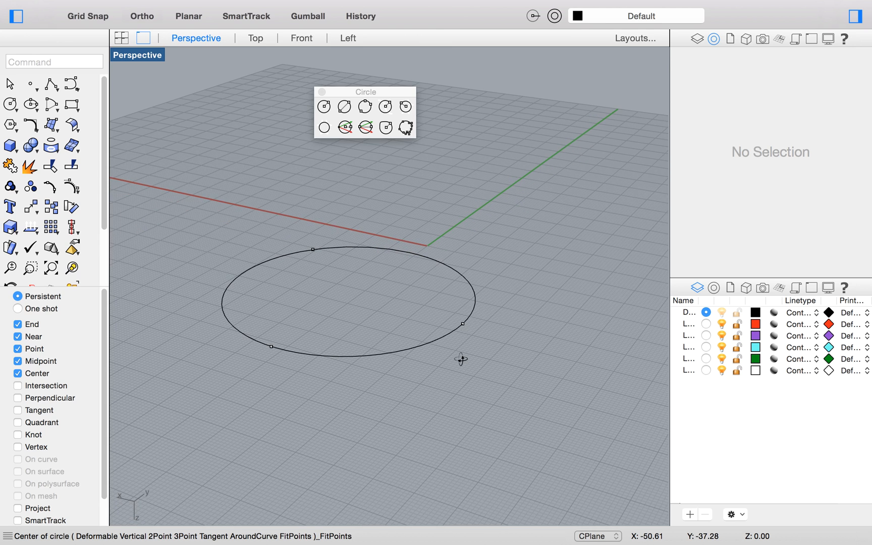
mouse_move(456, 340)
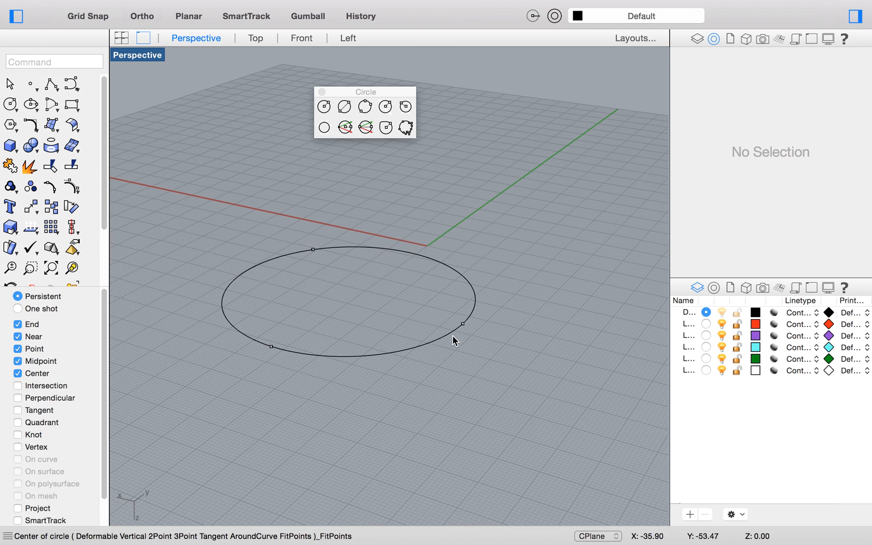
mouse_move(377, 344)
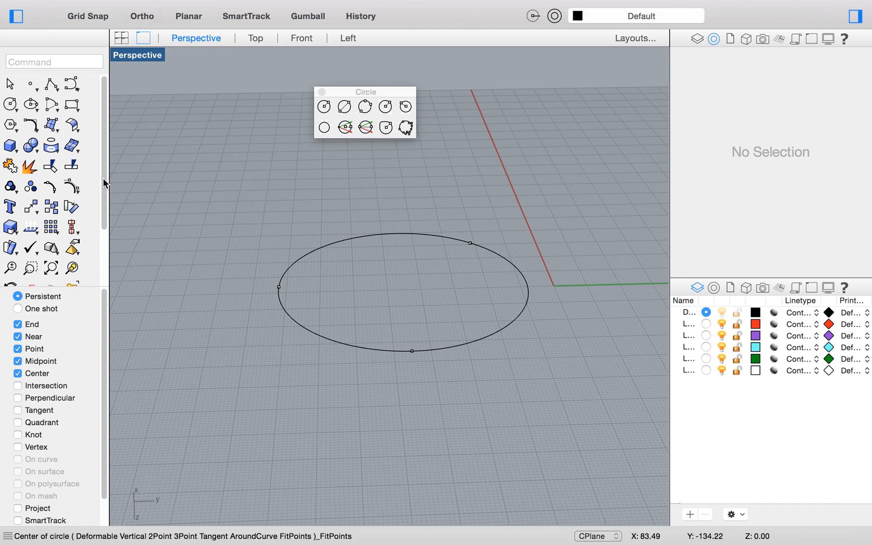
mouse_move(59, 92)
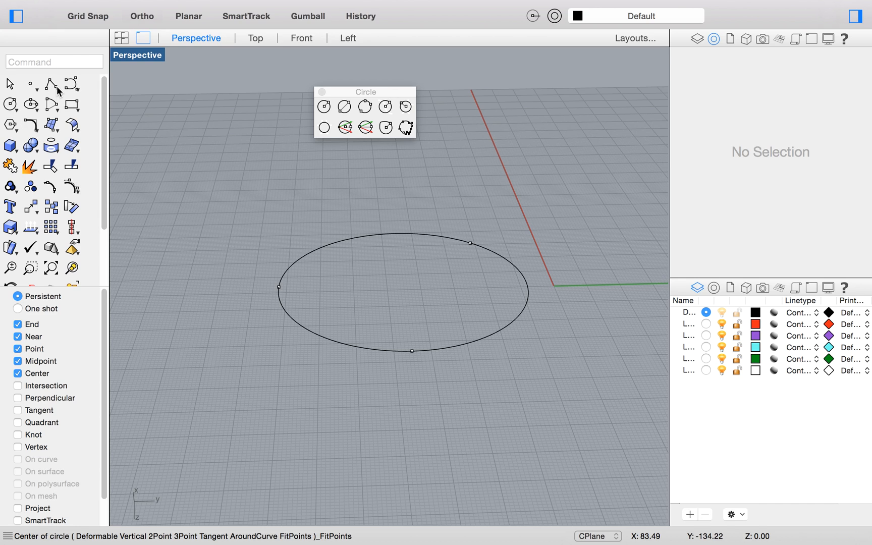
mouse_move(54, 84)
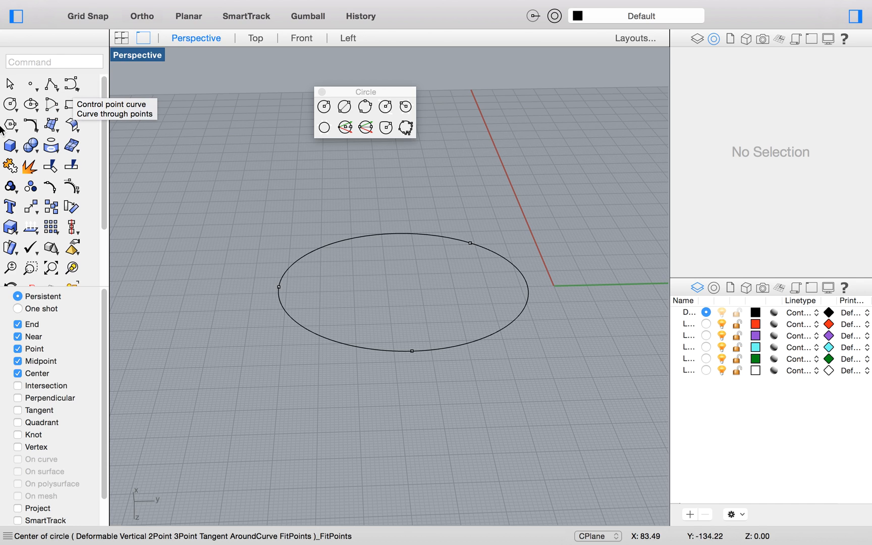
mouse_move(10, 105)
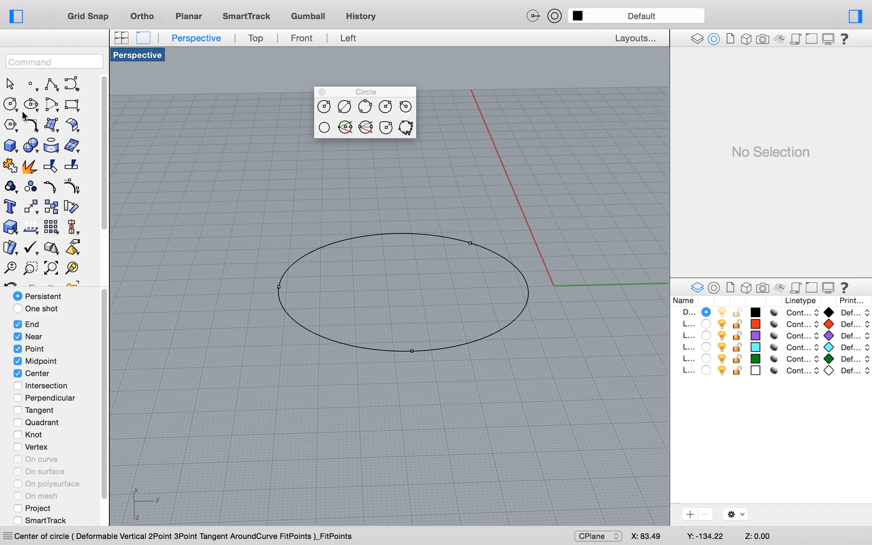
mouse_move(386, 260)
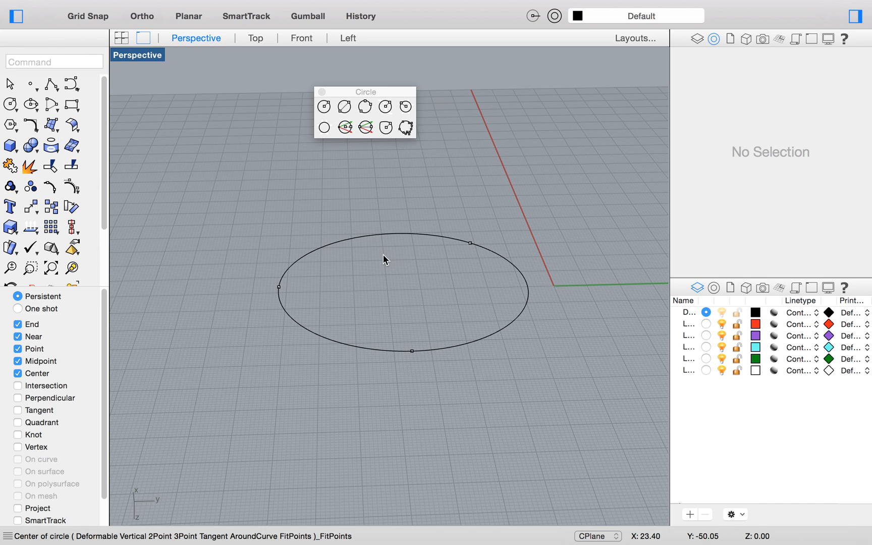
Select the fitted circle in the viewport to show its object properties
left_click(457, 345)
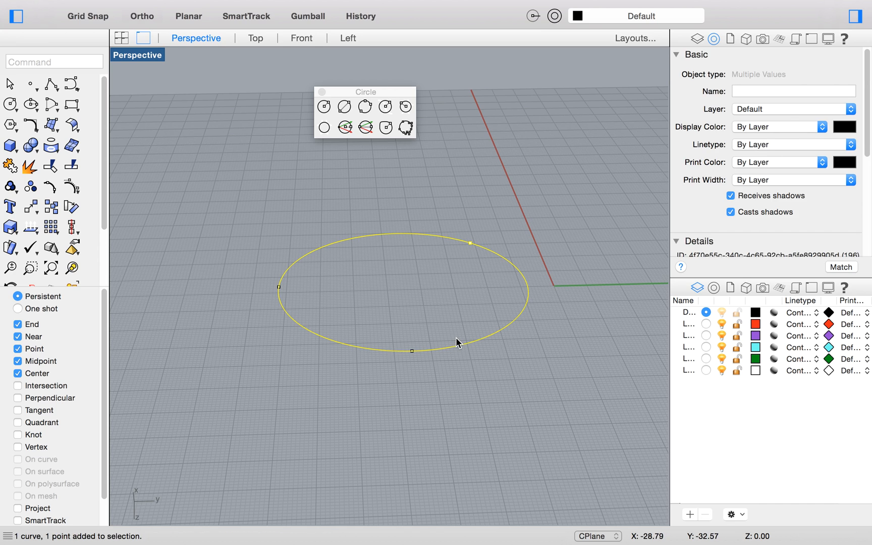
mouse_move(456, 343)
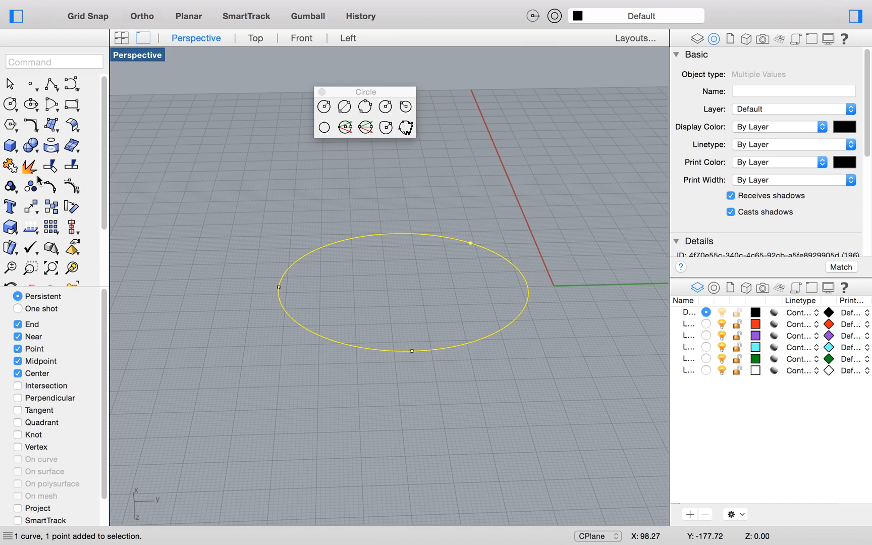
mouse_move(30, 166)
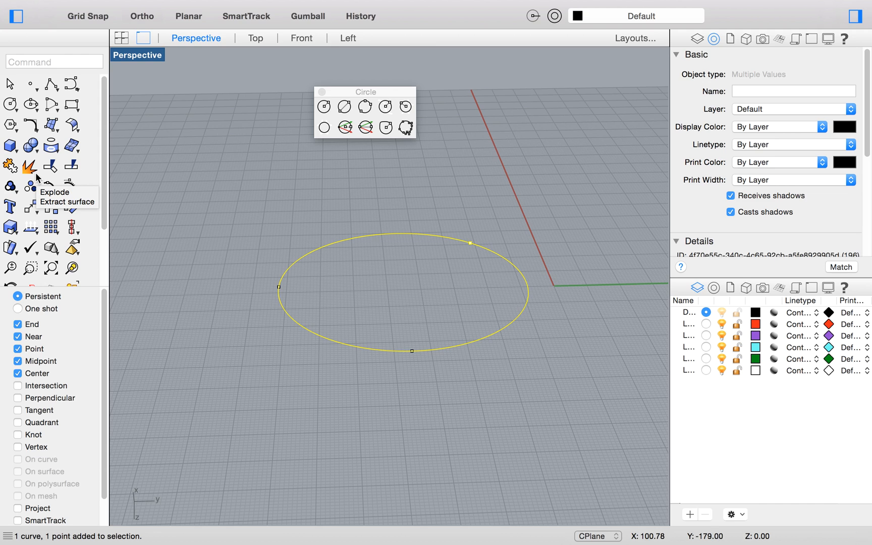
mouse_move(37, 179)
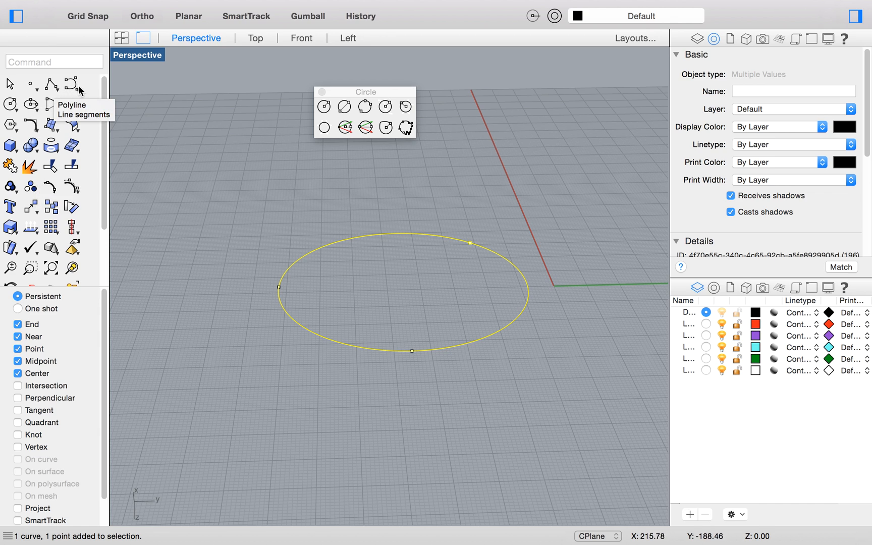
mouse_move(72, 124)
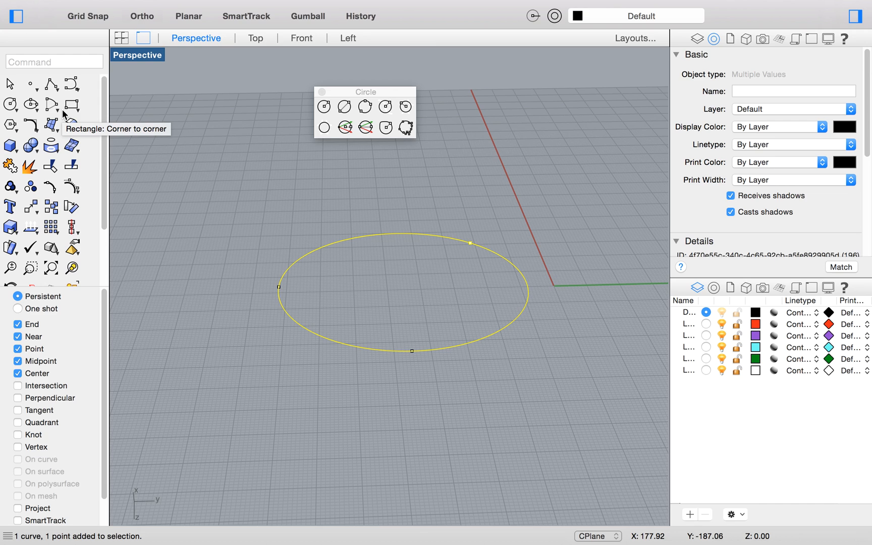
mouse_move(63, 113)
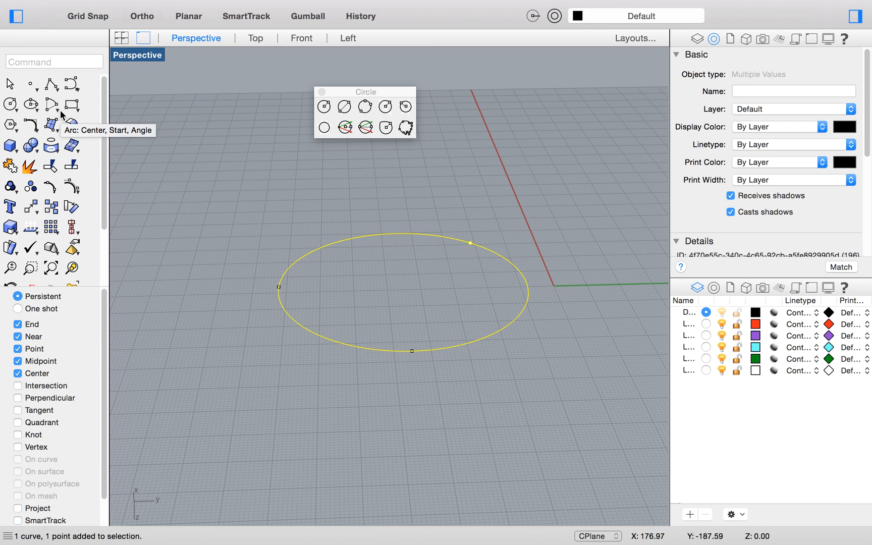
mouse_move(72, 125)
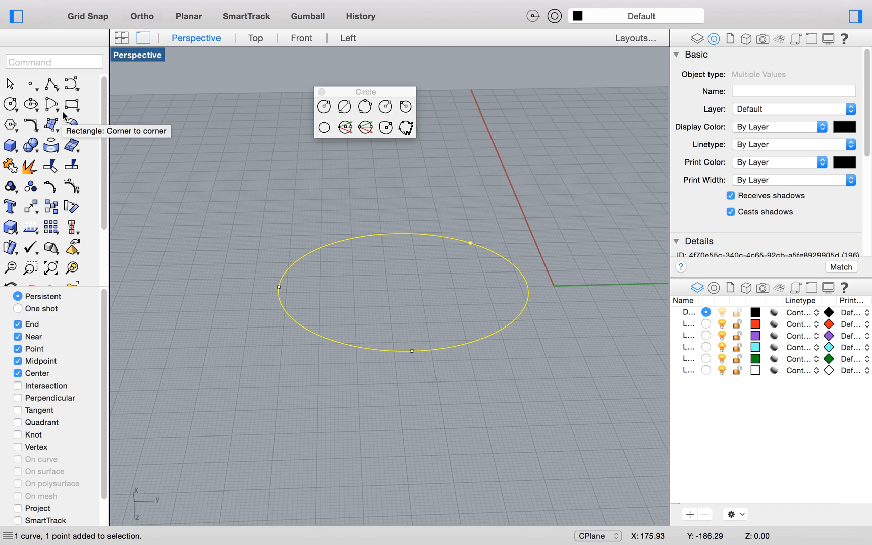
mouse_move(65, 115)
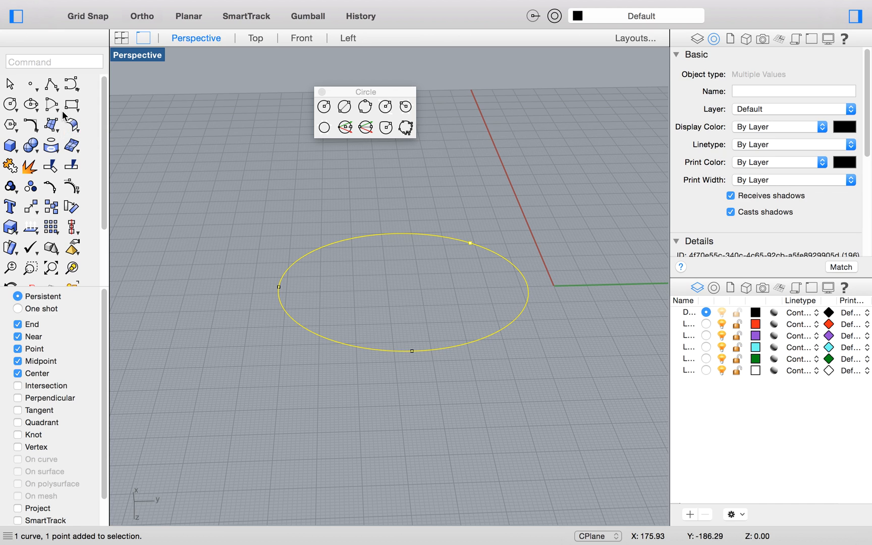
mouse_move(37, 88)
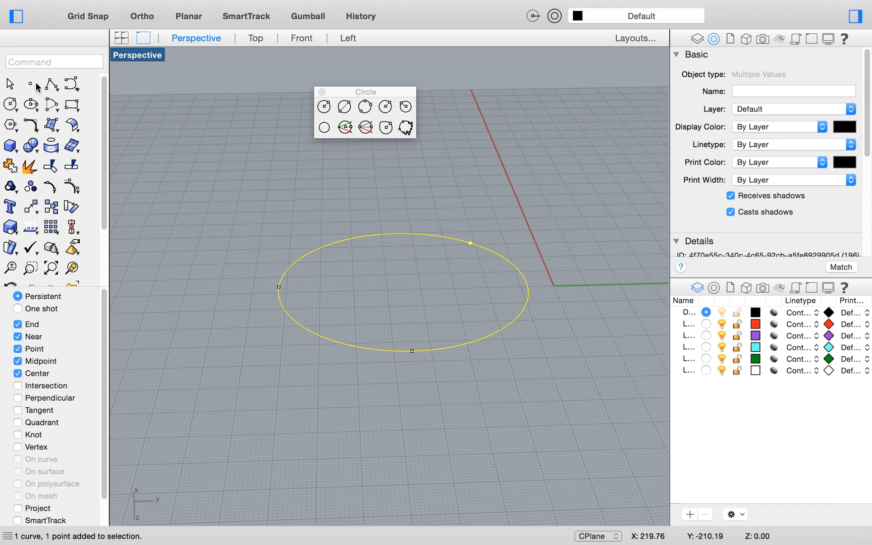
mouse_move(113, 193)
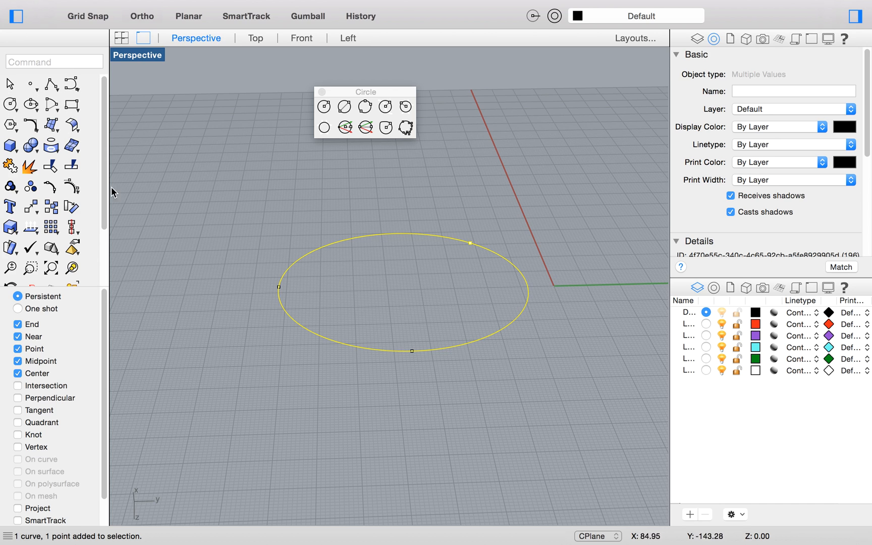
mouse_move(87, 192)
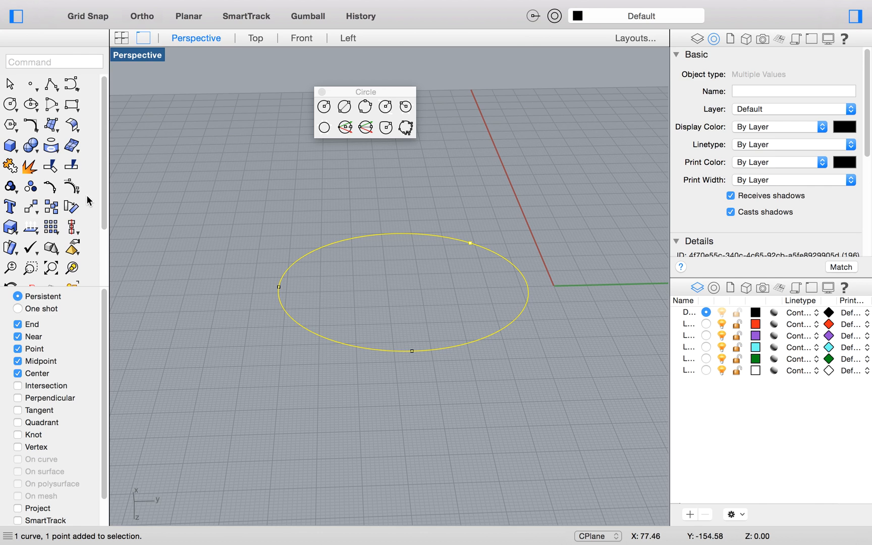
mouse_move(90, 202)
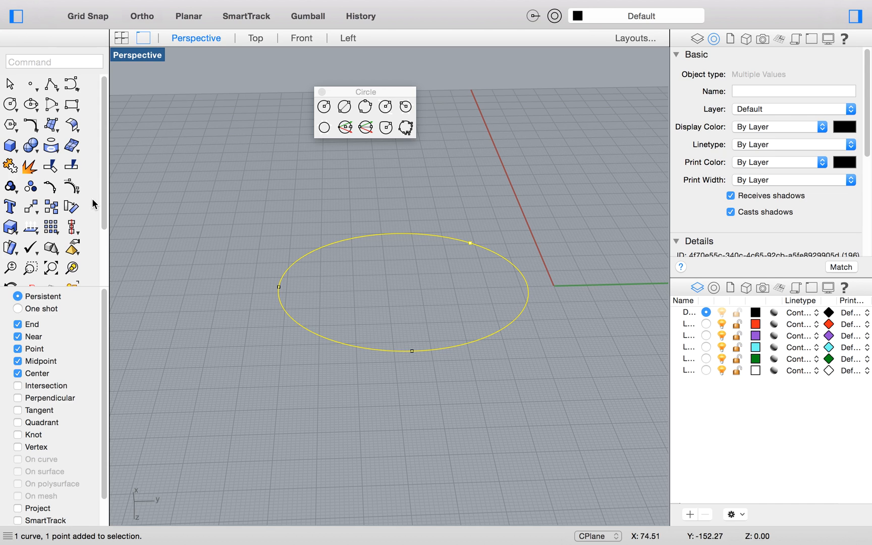
mouse_move(94, 205)
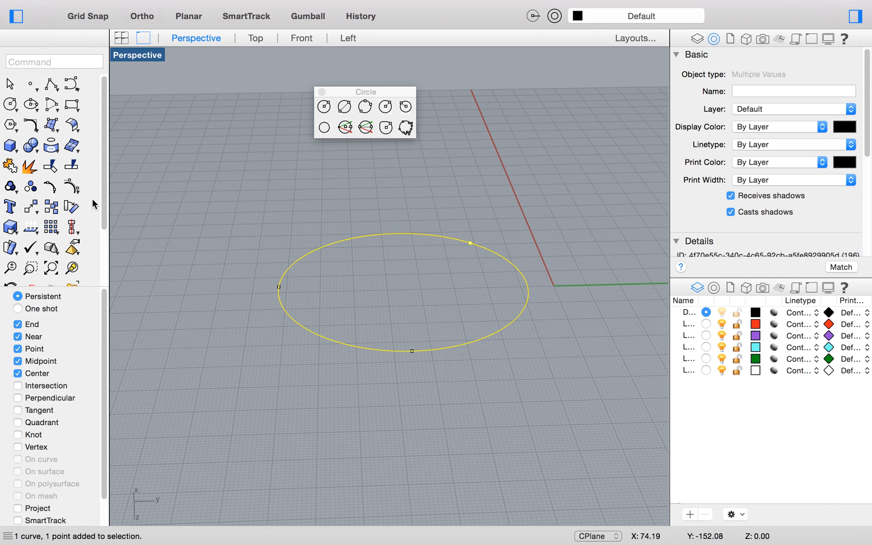